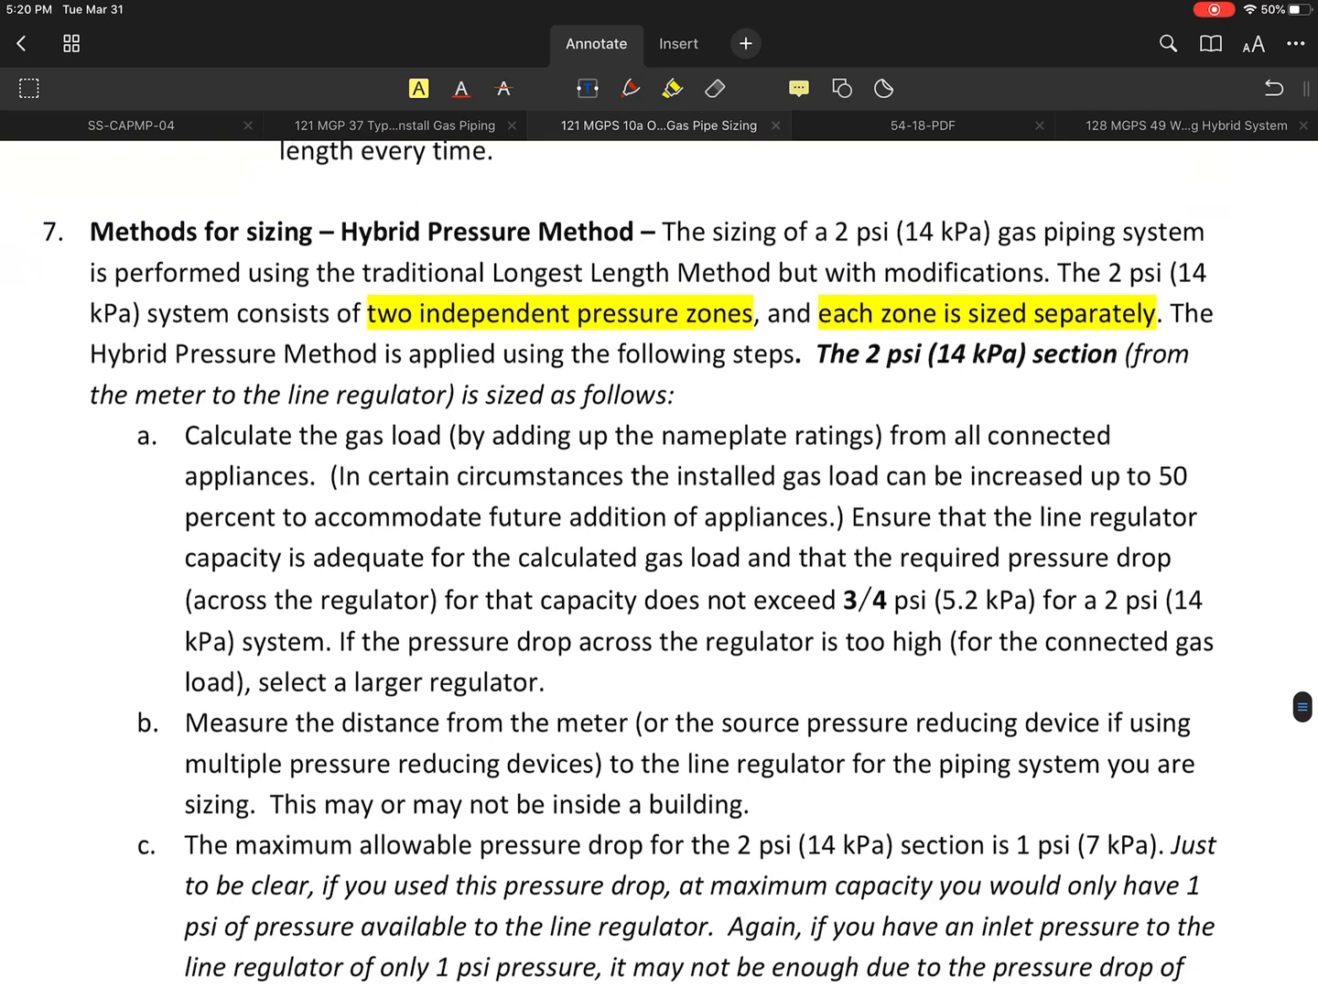
Handwrite purple pressure notes '2 psi' by the service regulator and '60 psi' by the meter.
scroll(up, 3)
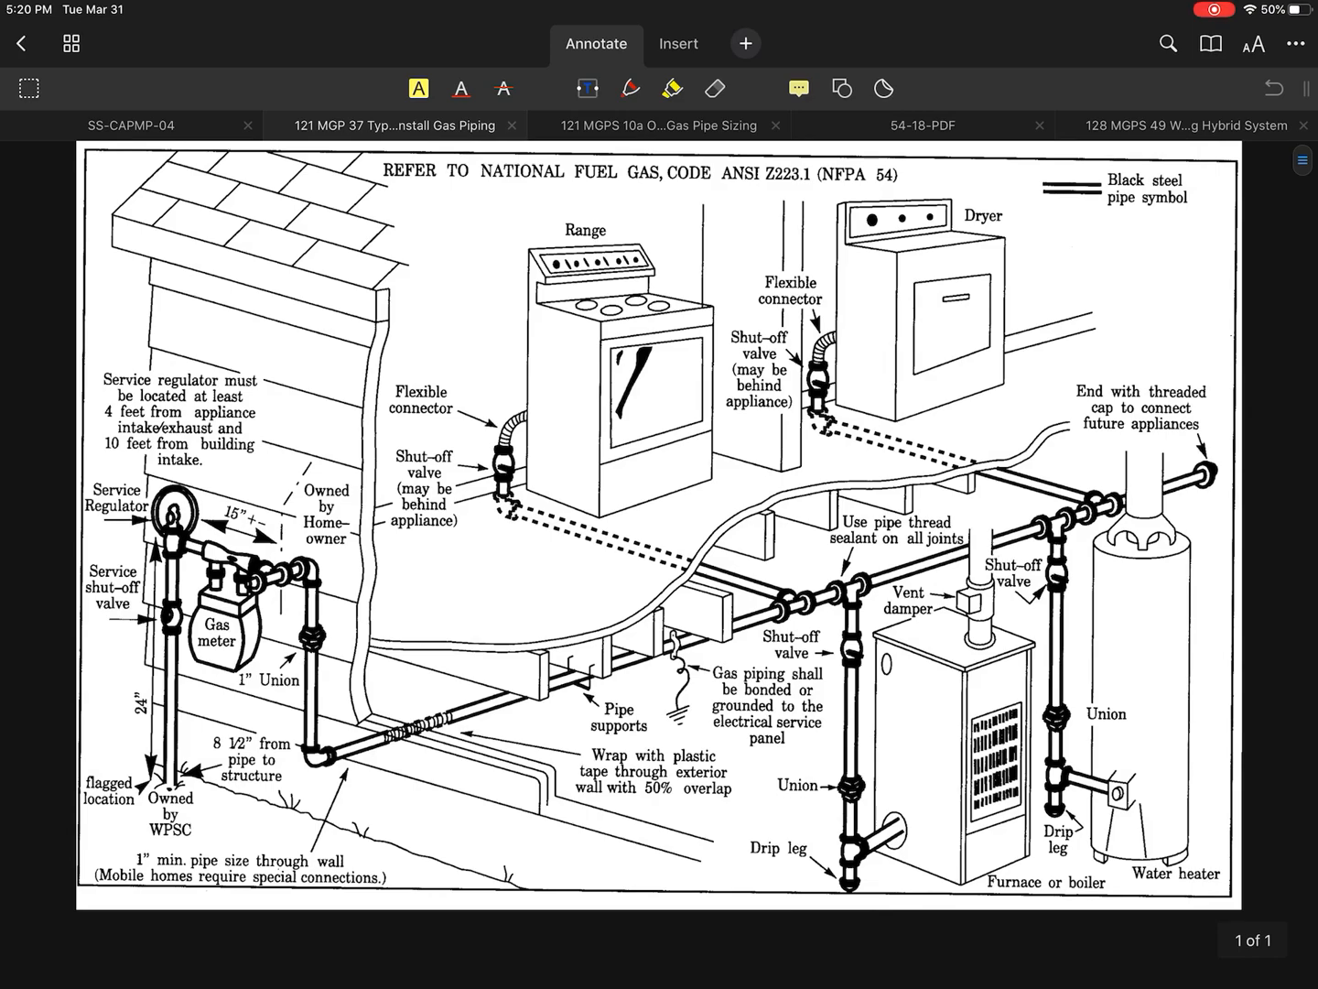
click(609, 88)
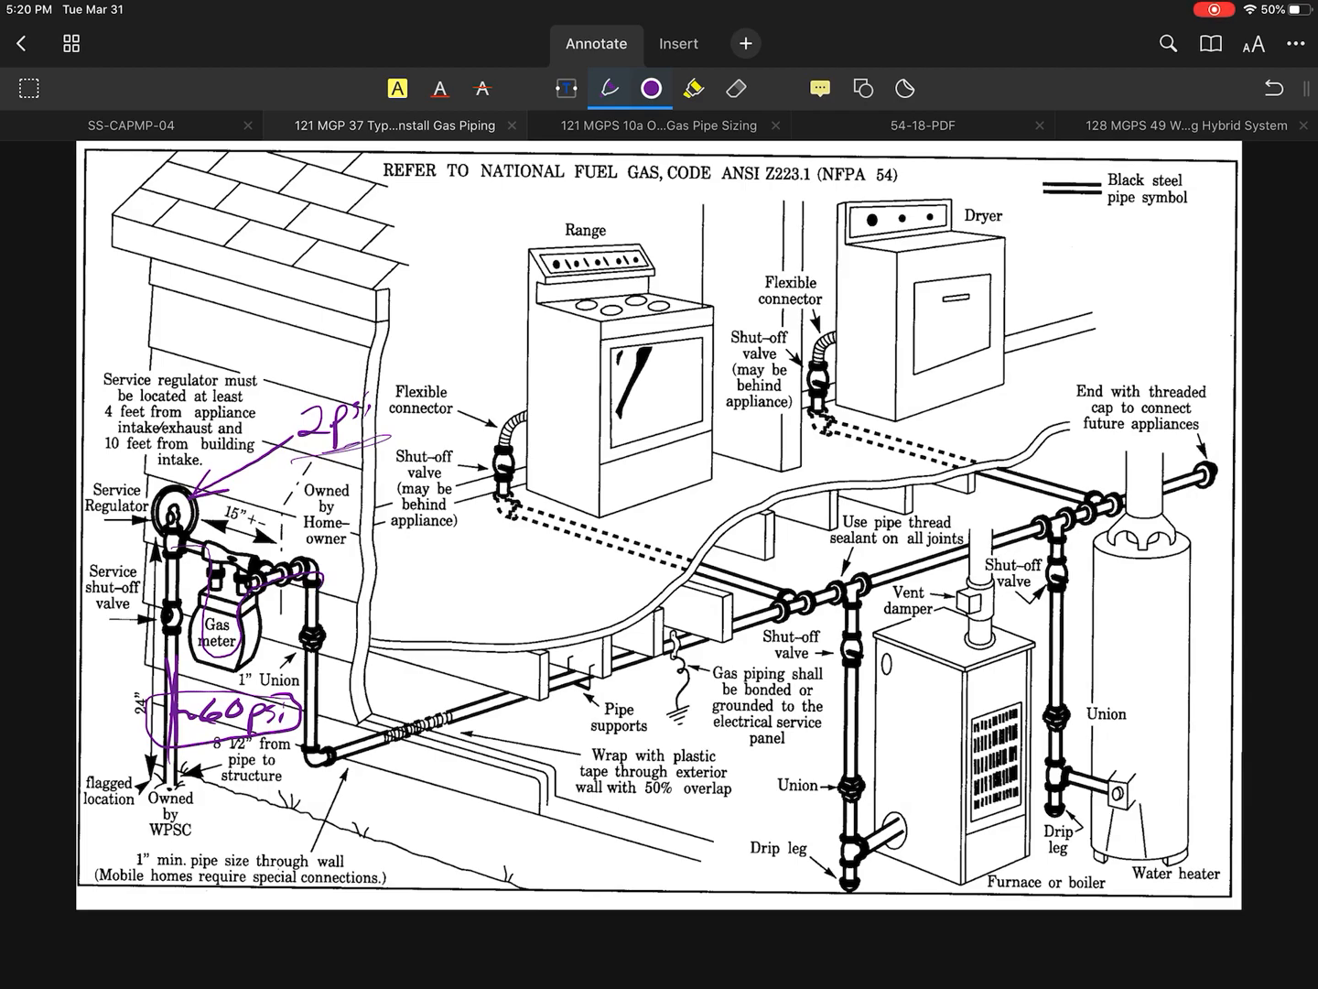
Highlight the pipe run from the meter through the wall in green and circle the 1" min. pipe size note.
click(692, 88)
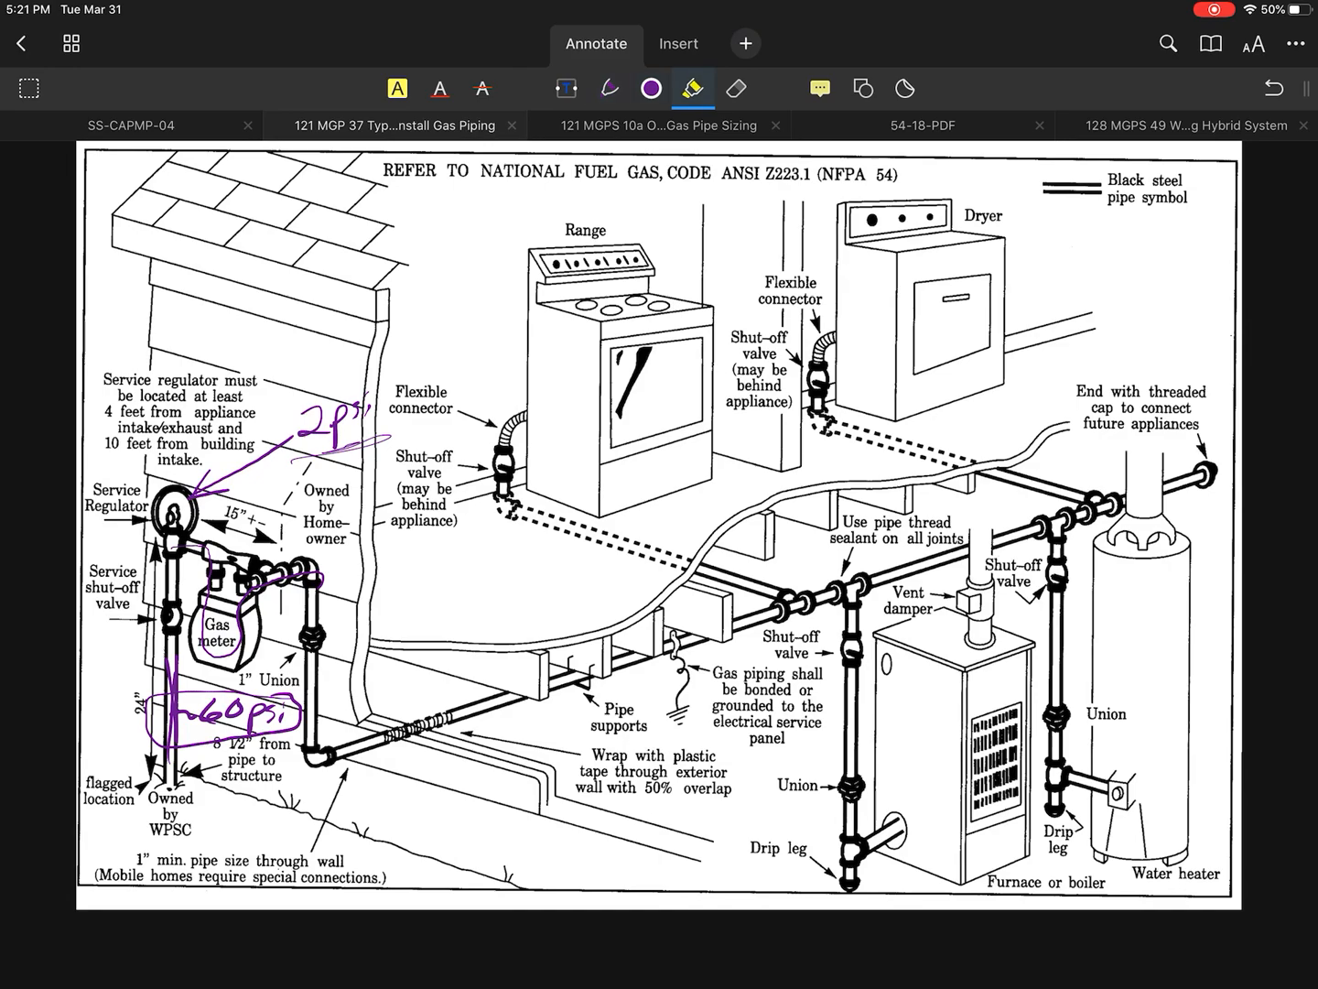
click(692, 88)
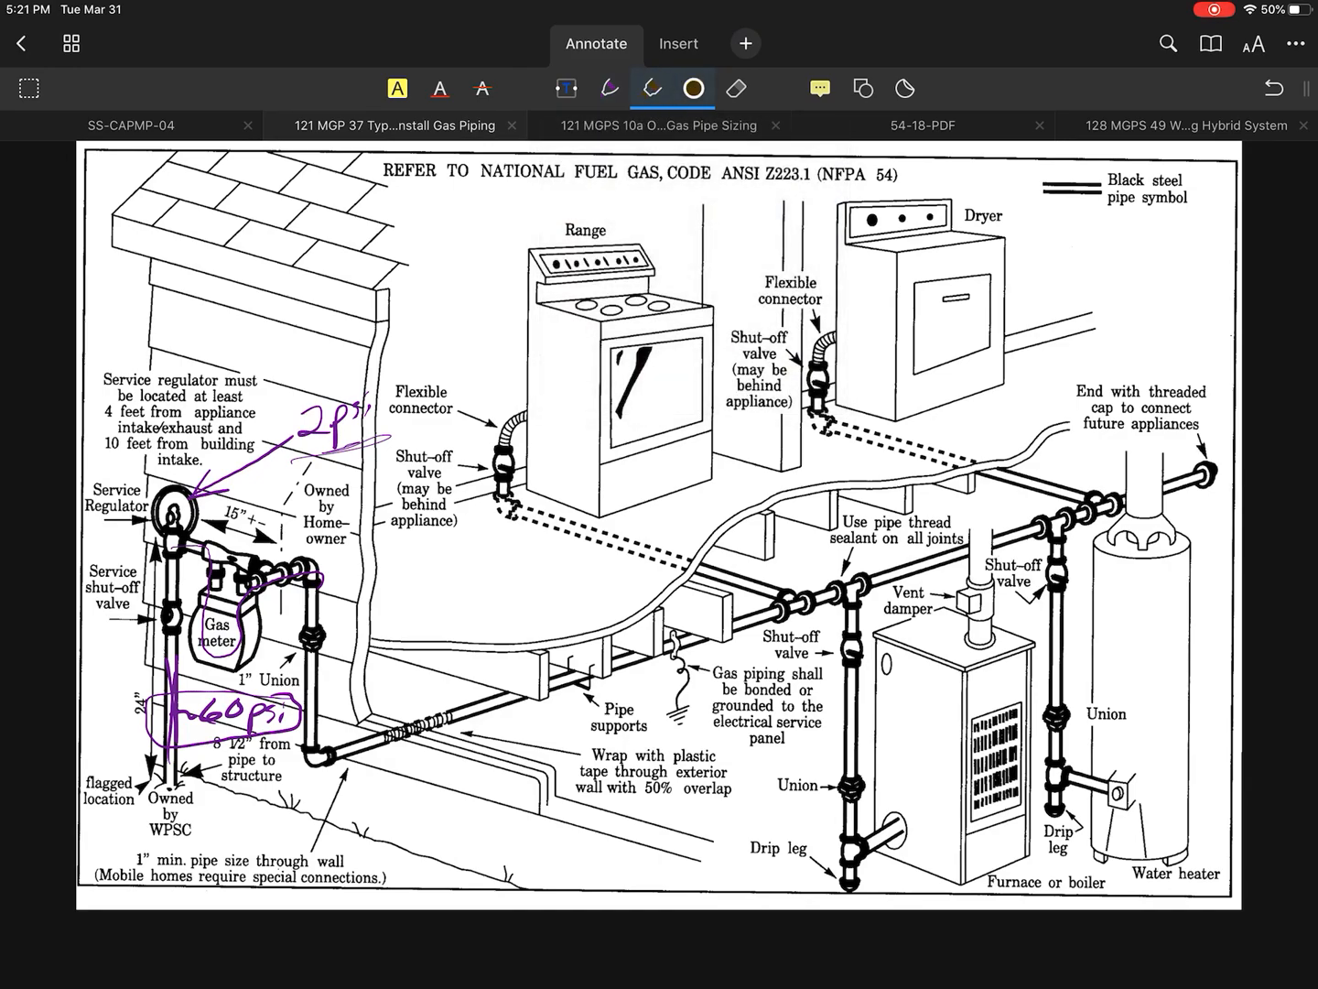
click(666, 88)
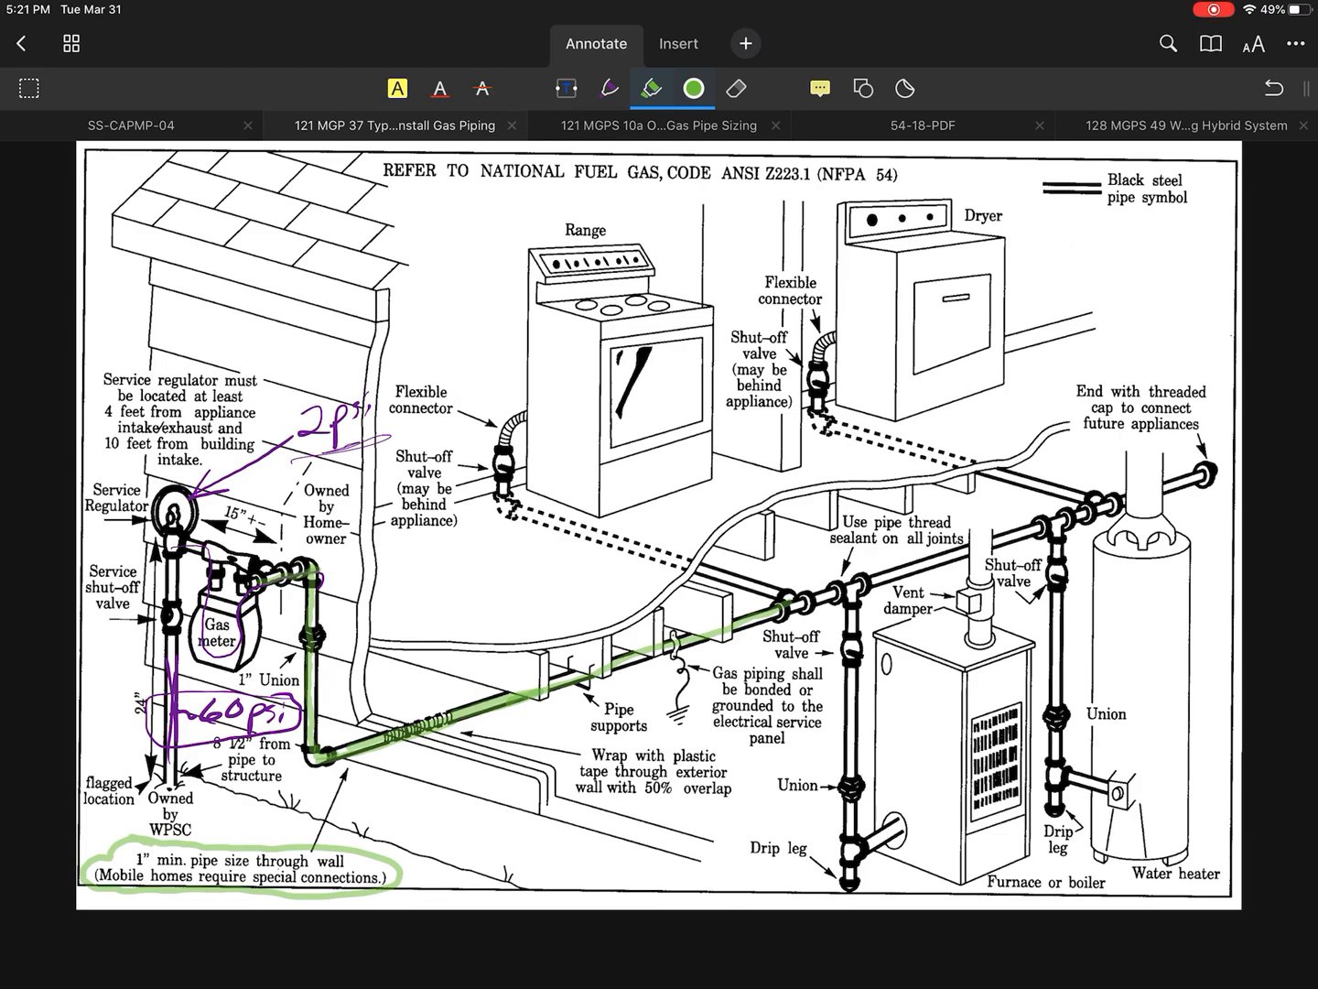
Draw small red circles around the range, dryer and furnace drip-leg fittings.
click(821, 88)
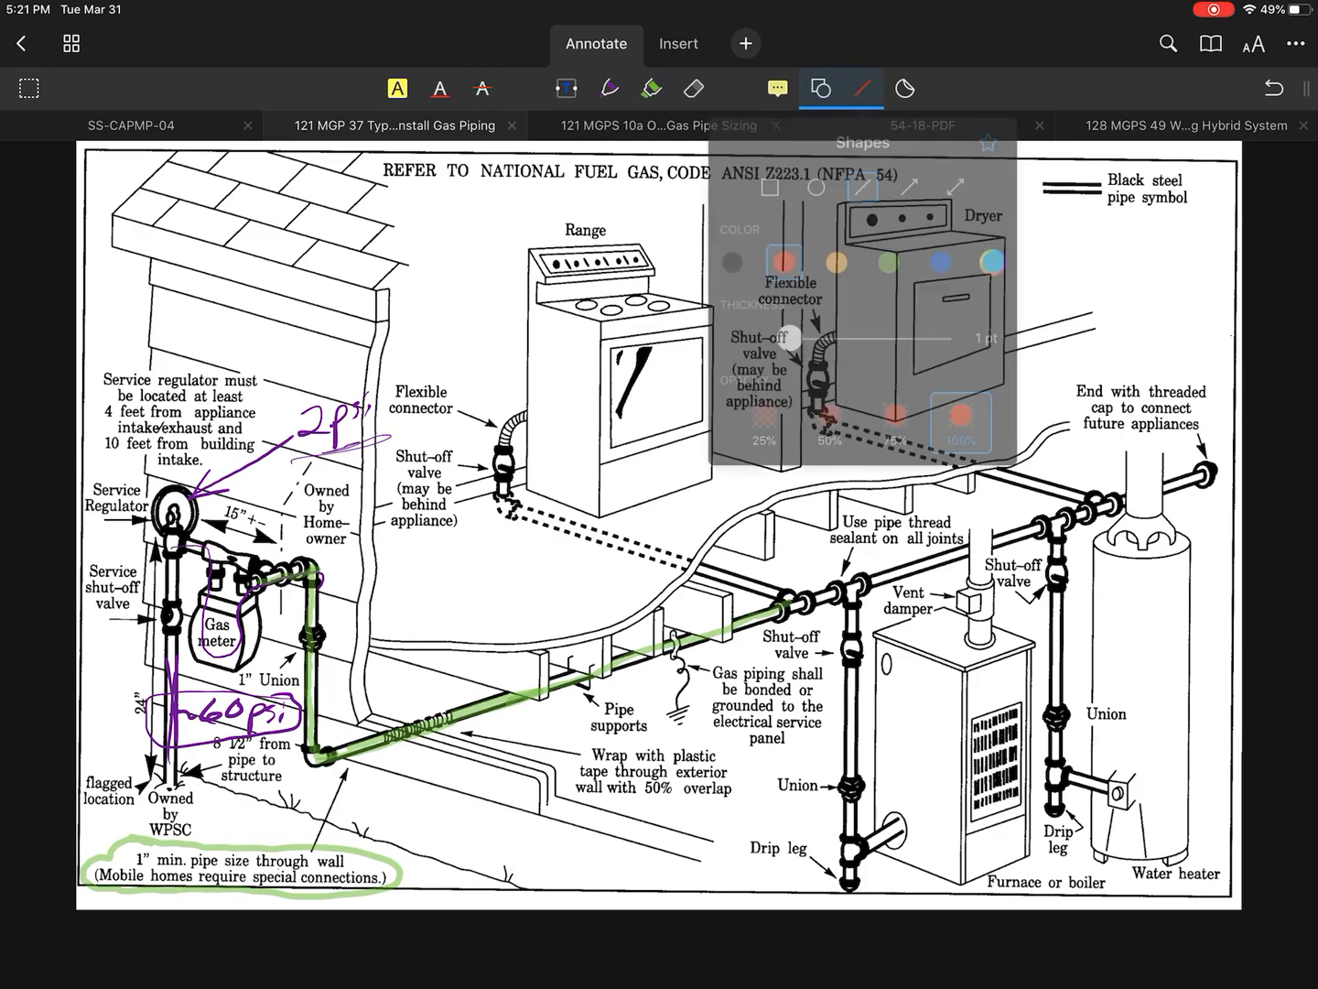
click(815, 187)
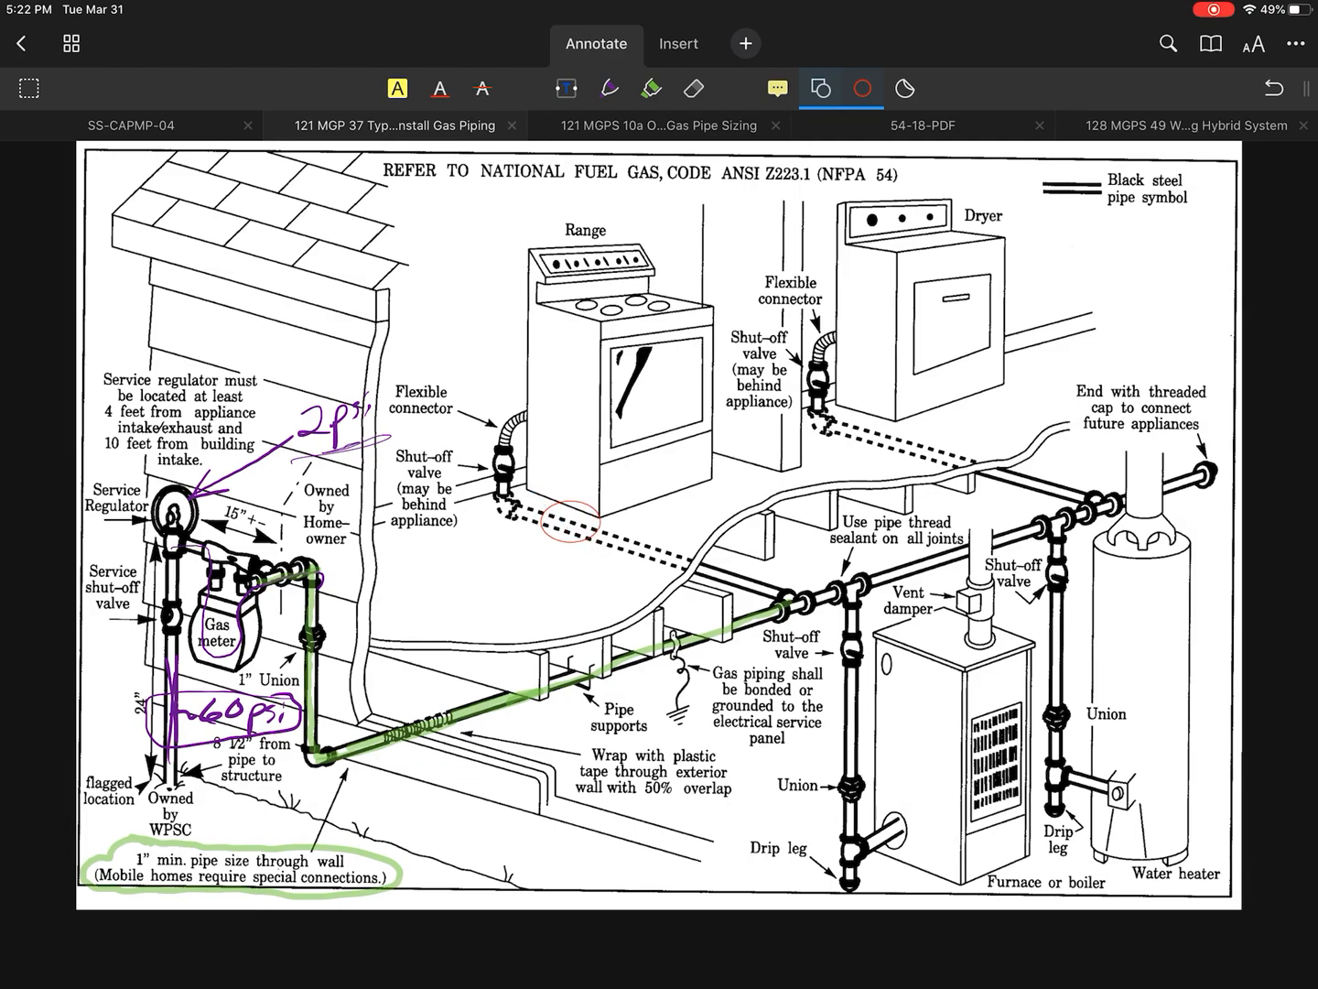
click(566, 527)
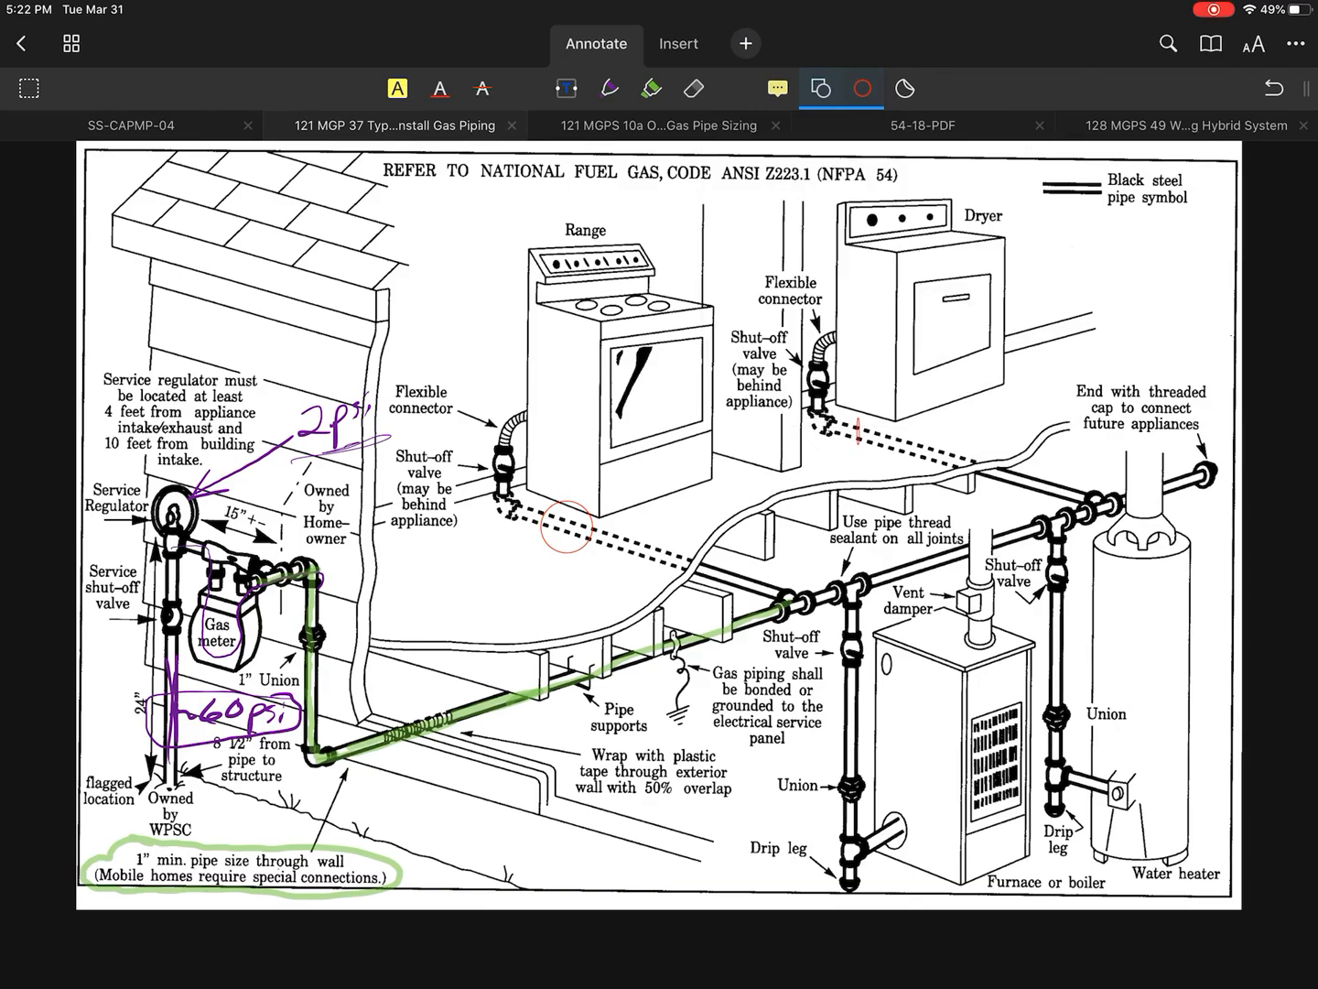
click(879, 439)
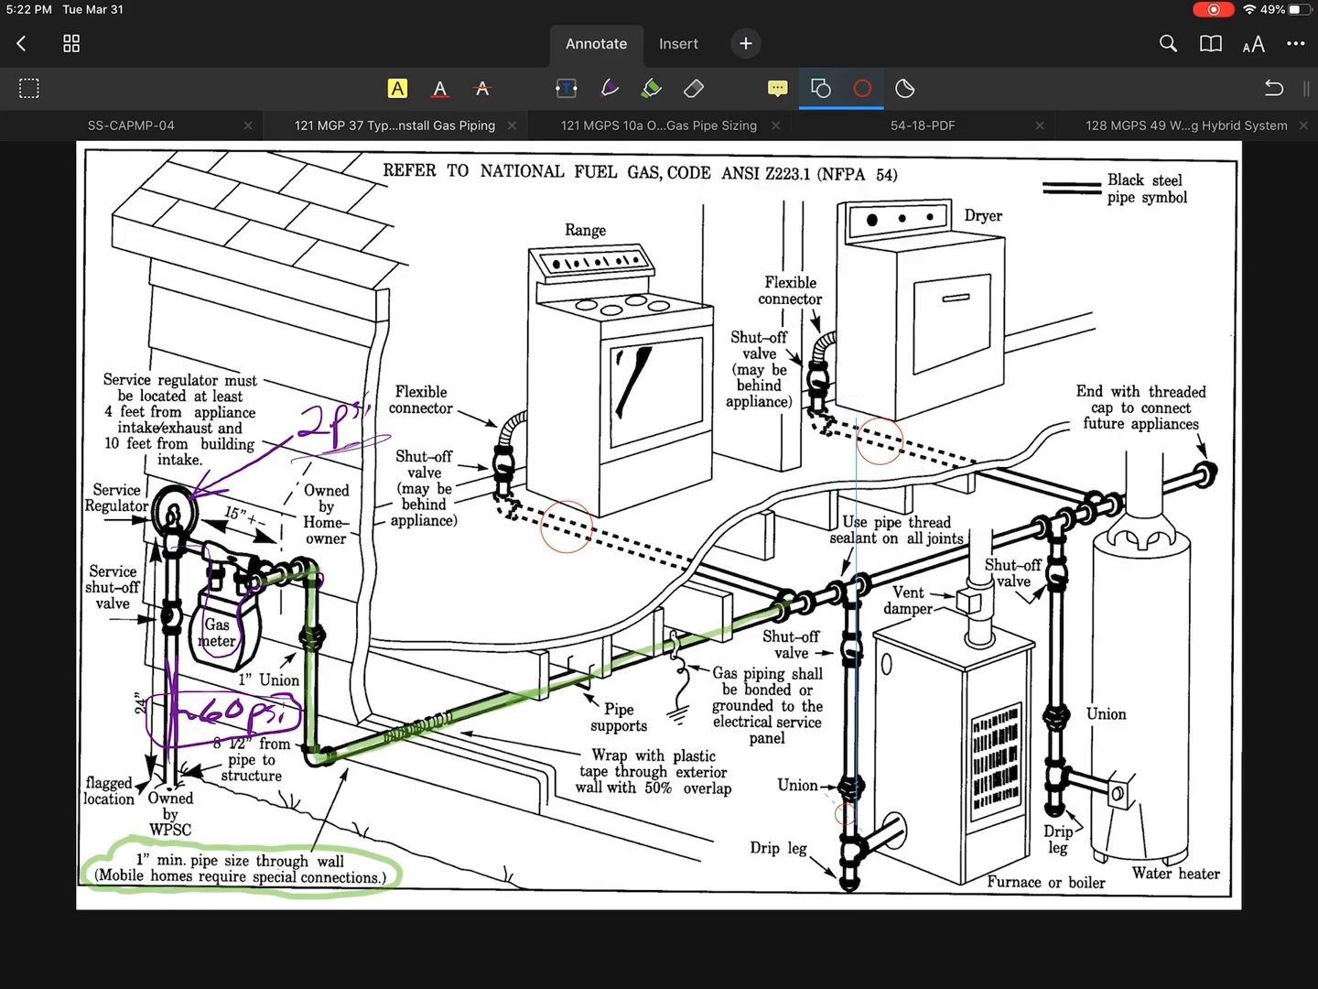
click(860, 833)
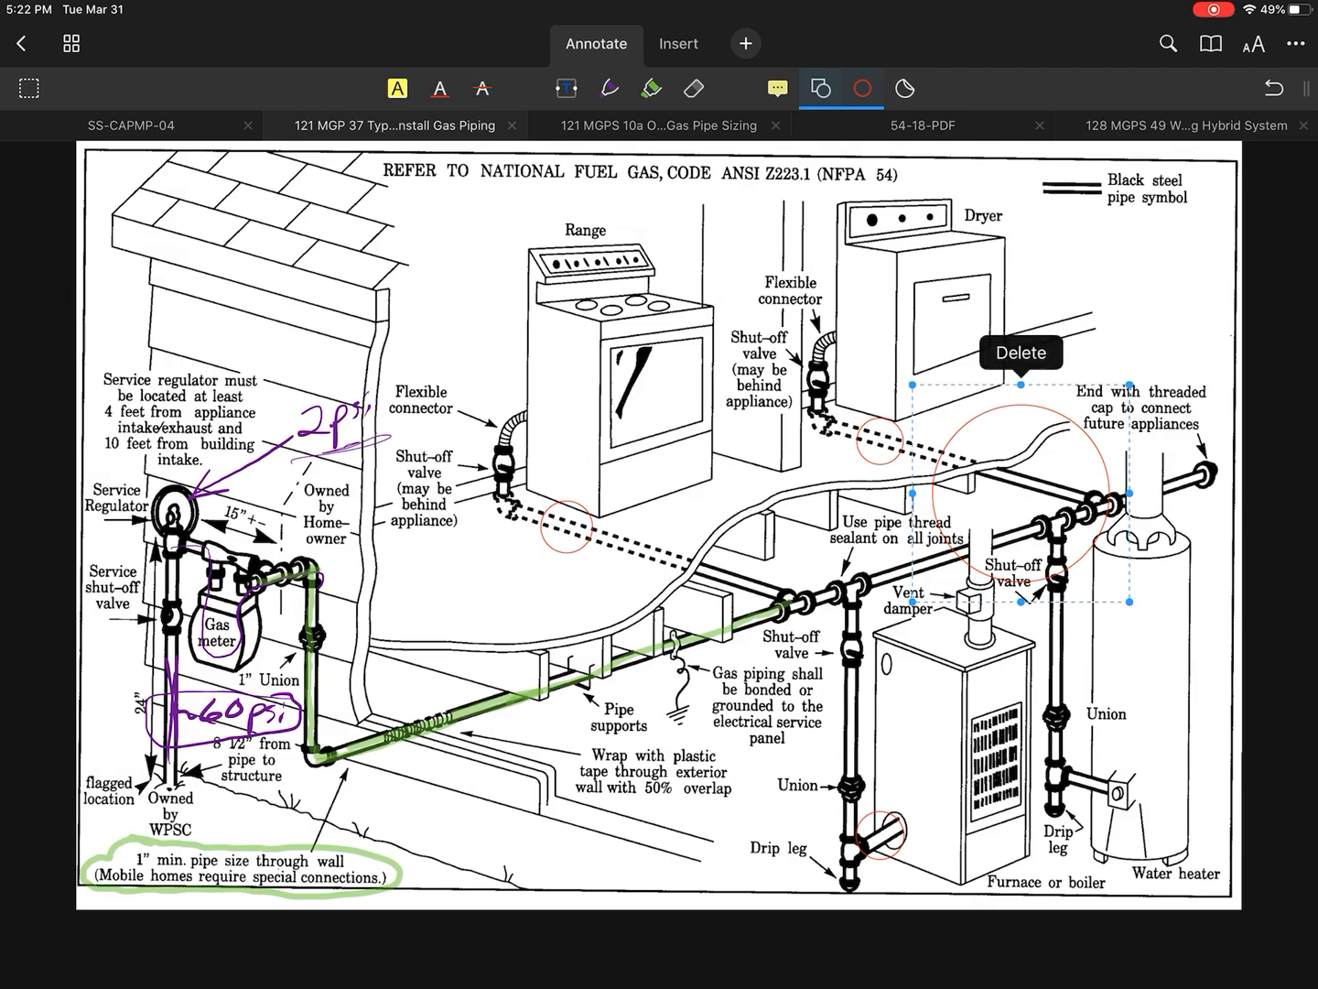
Delete the oversized red ring and circle the water heater union.
click(1022, 352)
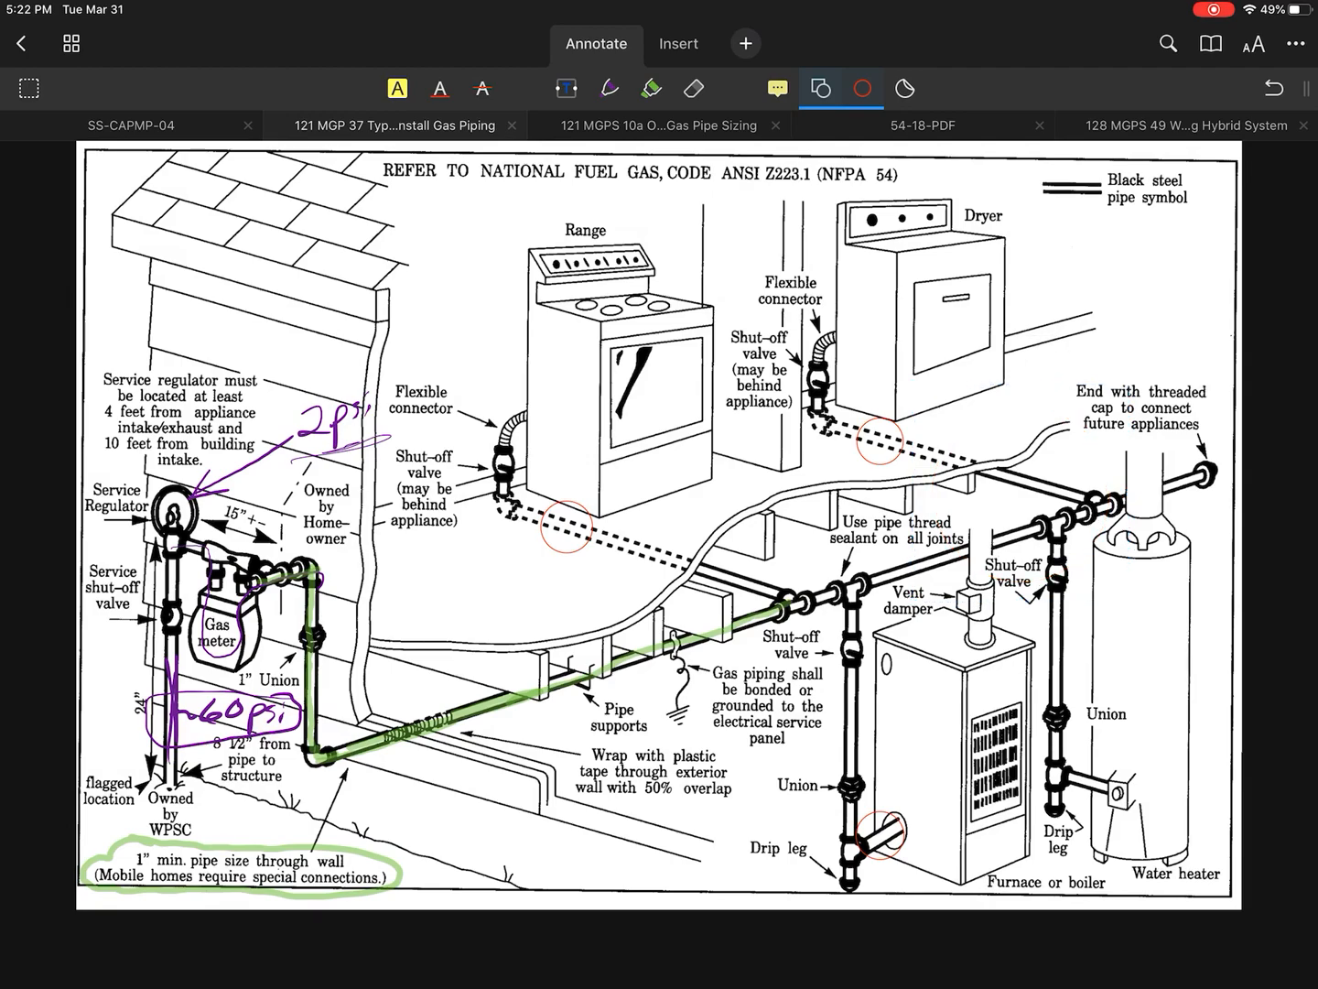
click(1095, 784)
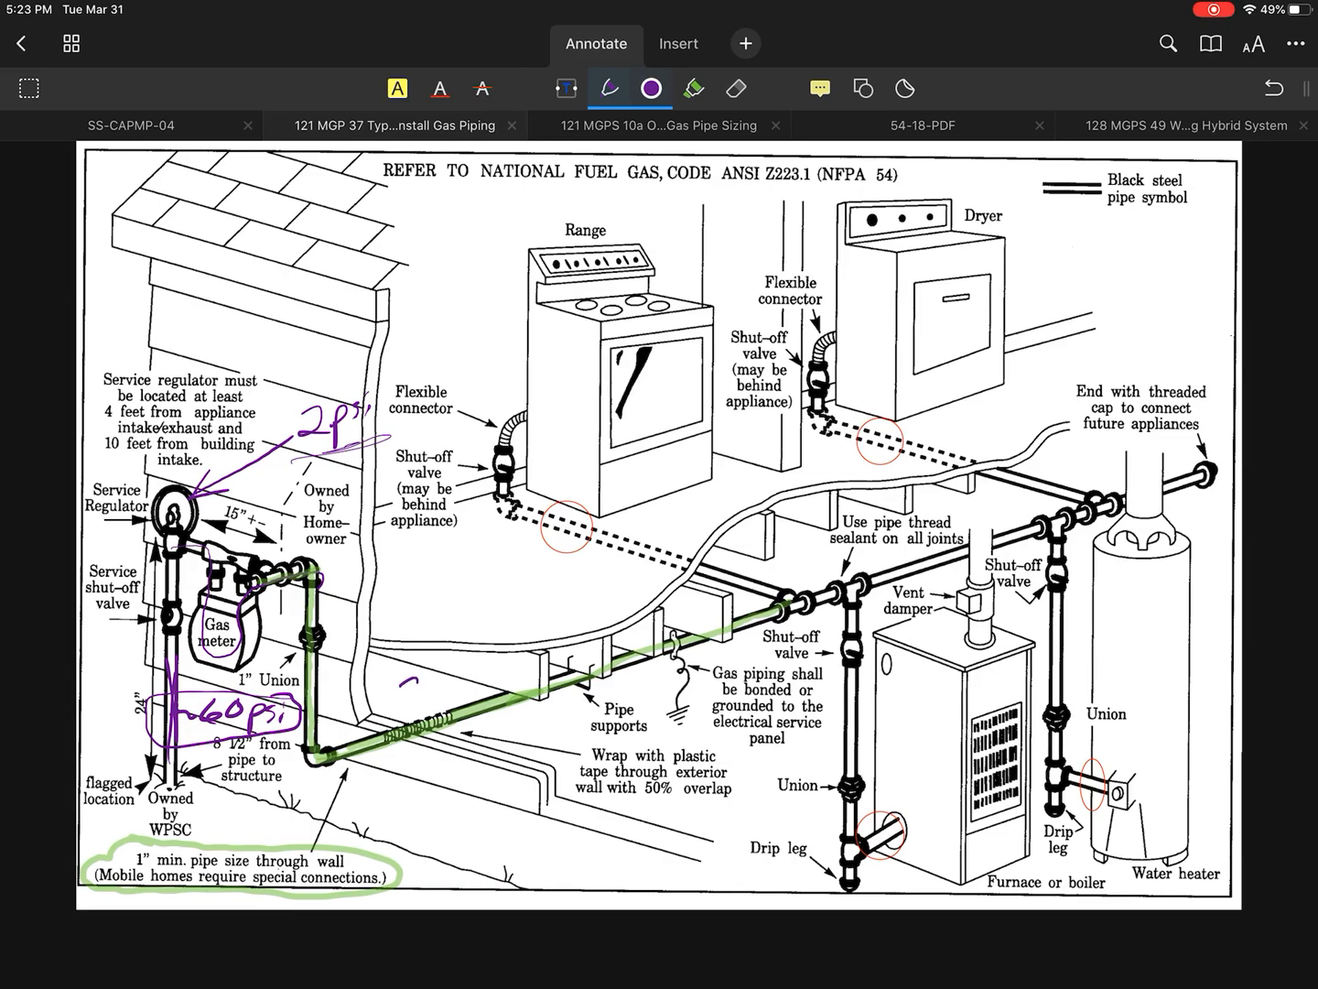
text(2PSI)
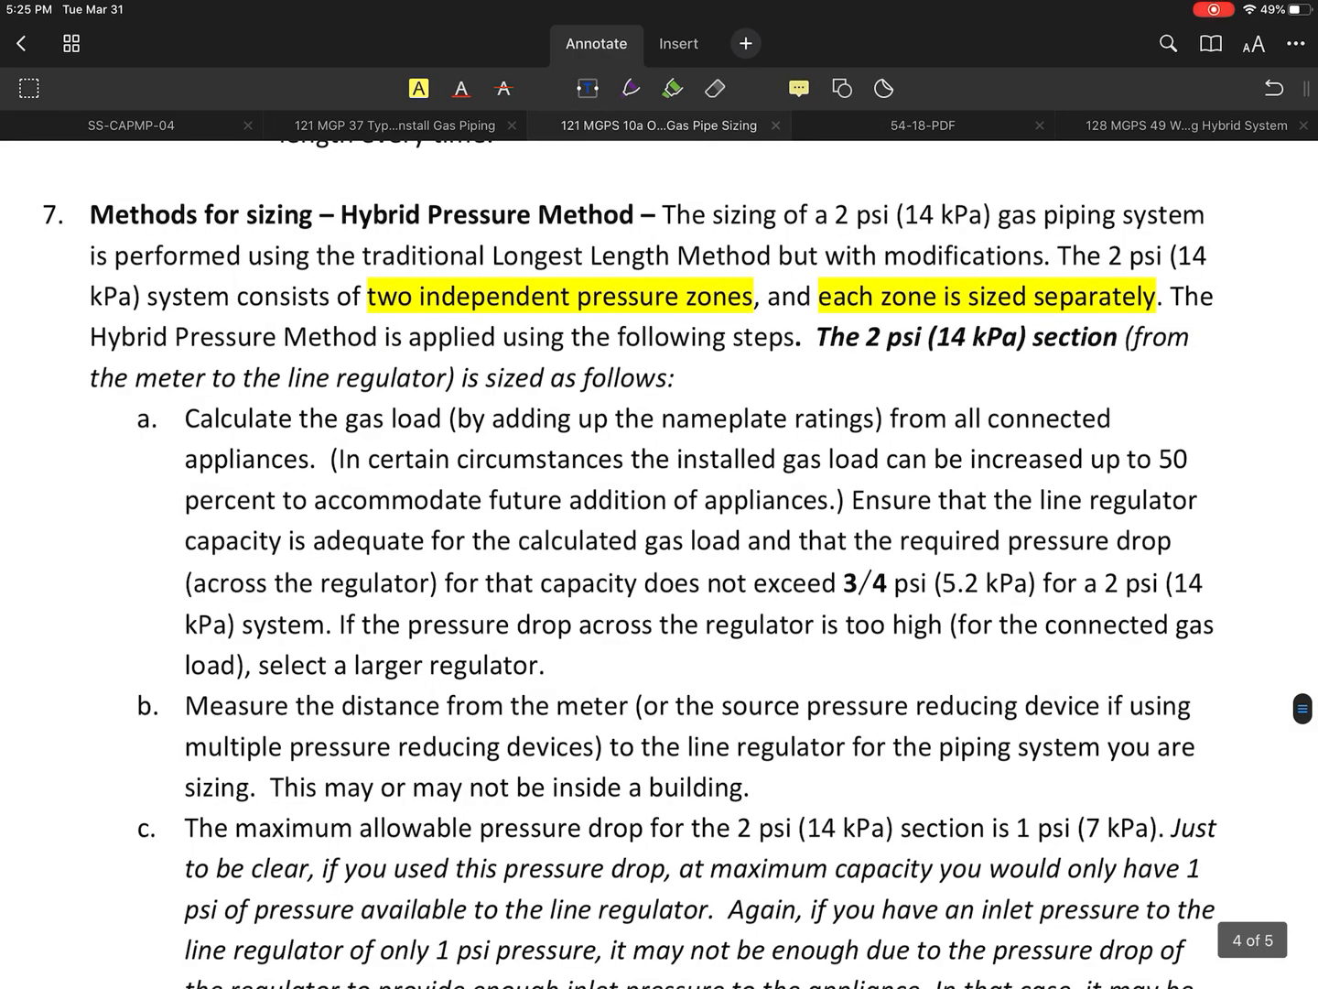
scroll(down, 3)
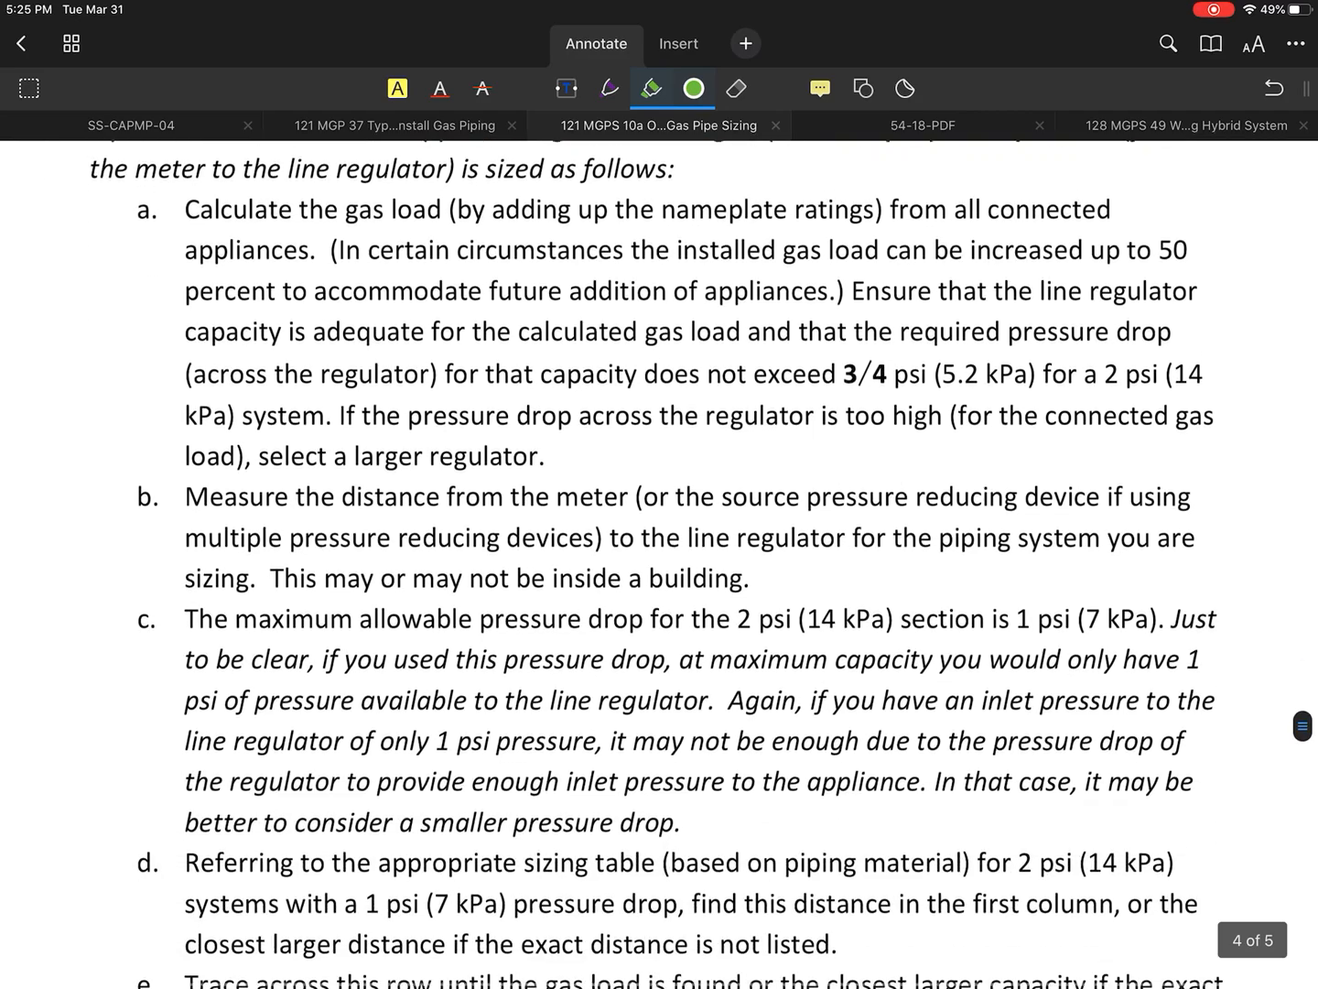
scroll(up, 3)
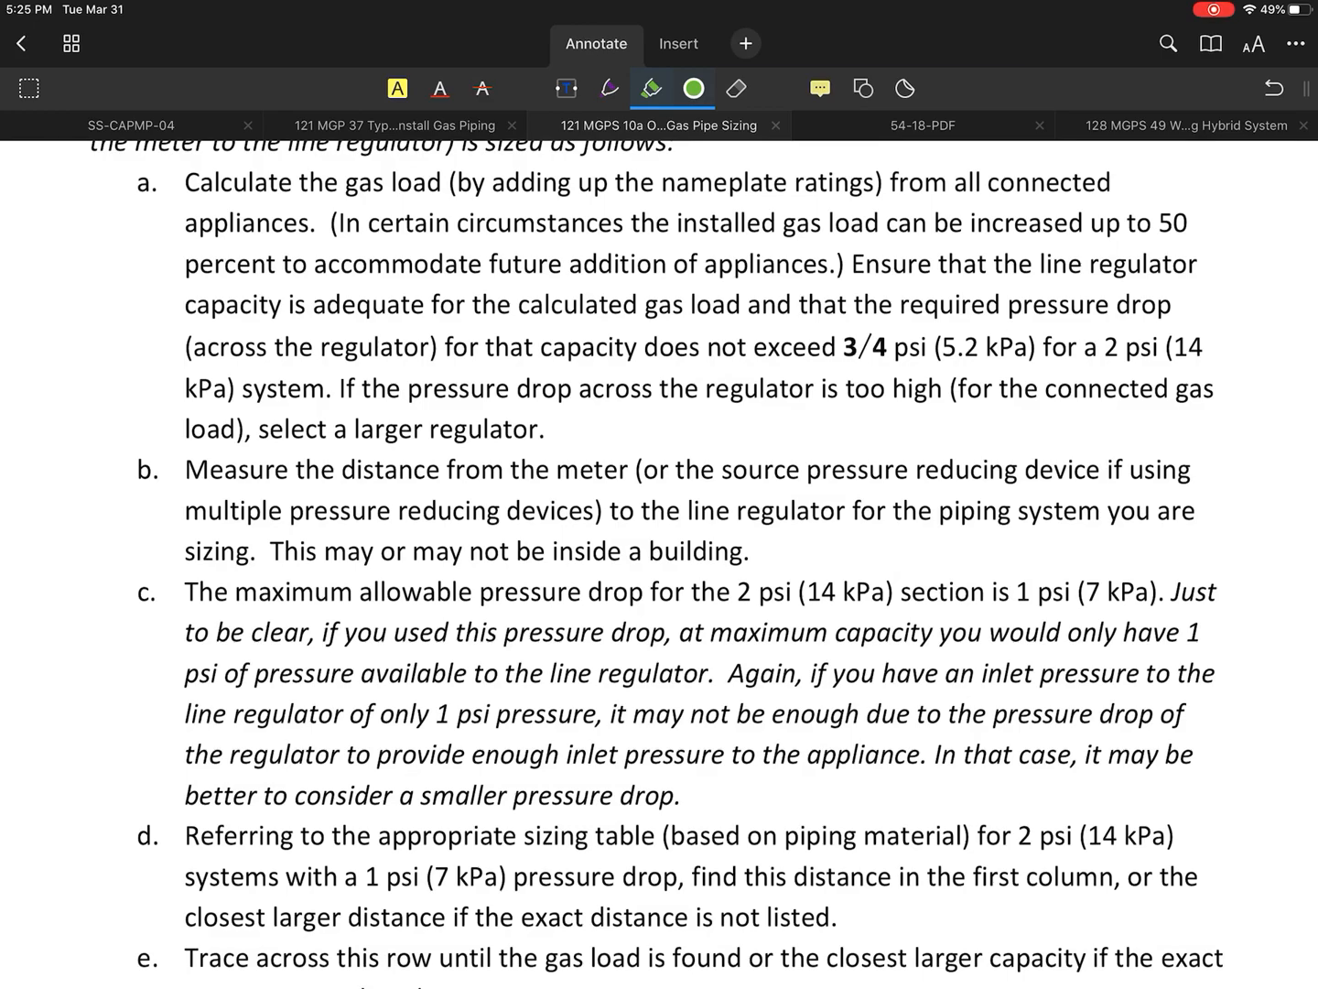
scroll(down, 3)
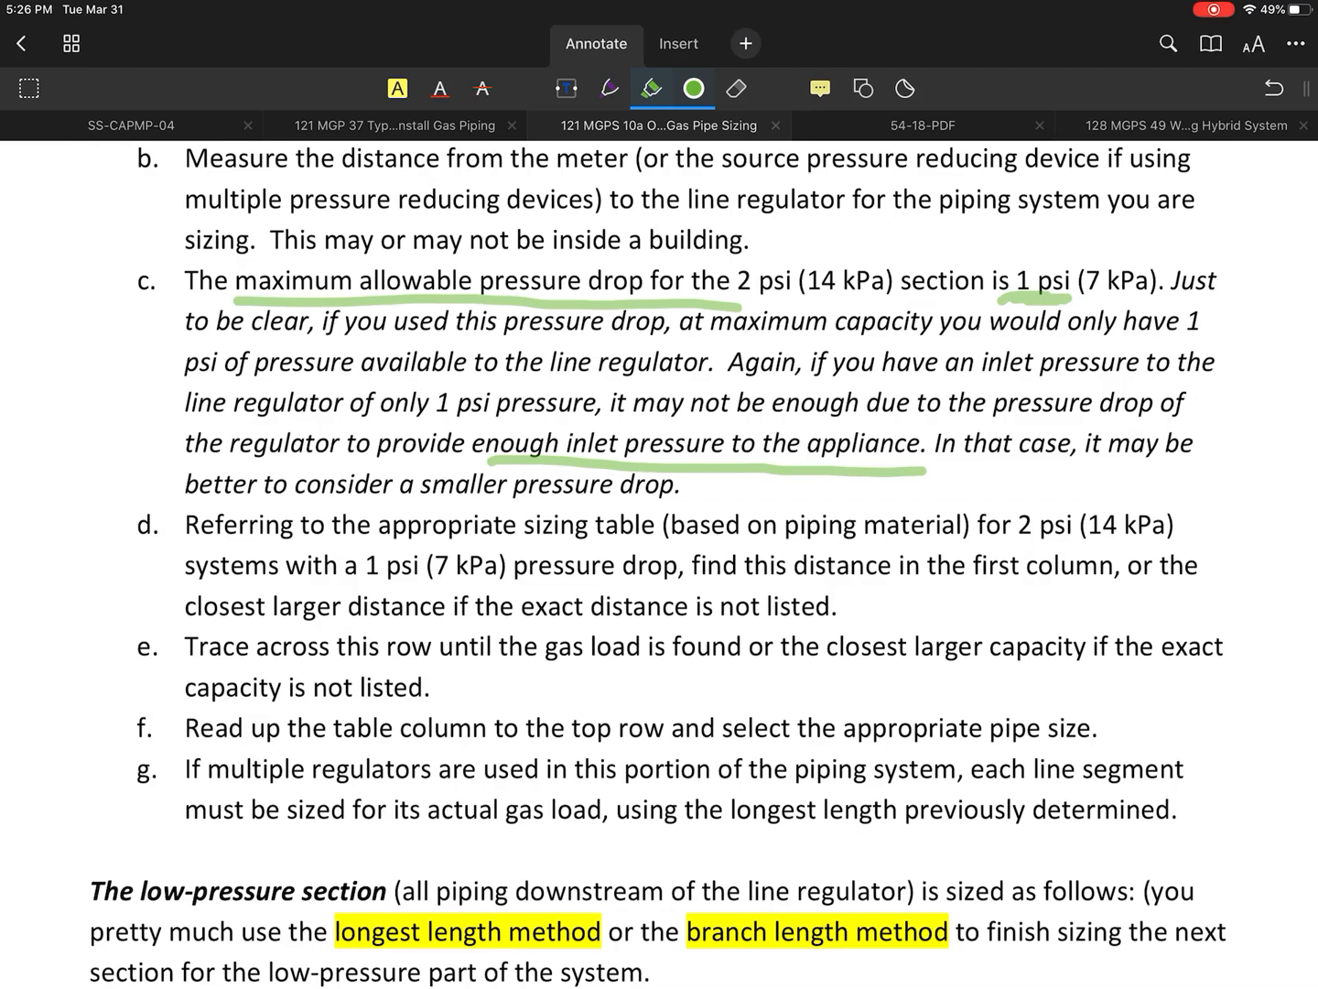
Underline 'all piping downstream of the line regulator' in green and scroll to the page 5 sizing steps.
scroll(down, 3)
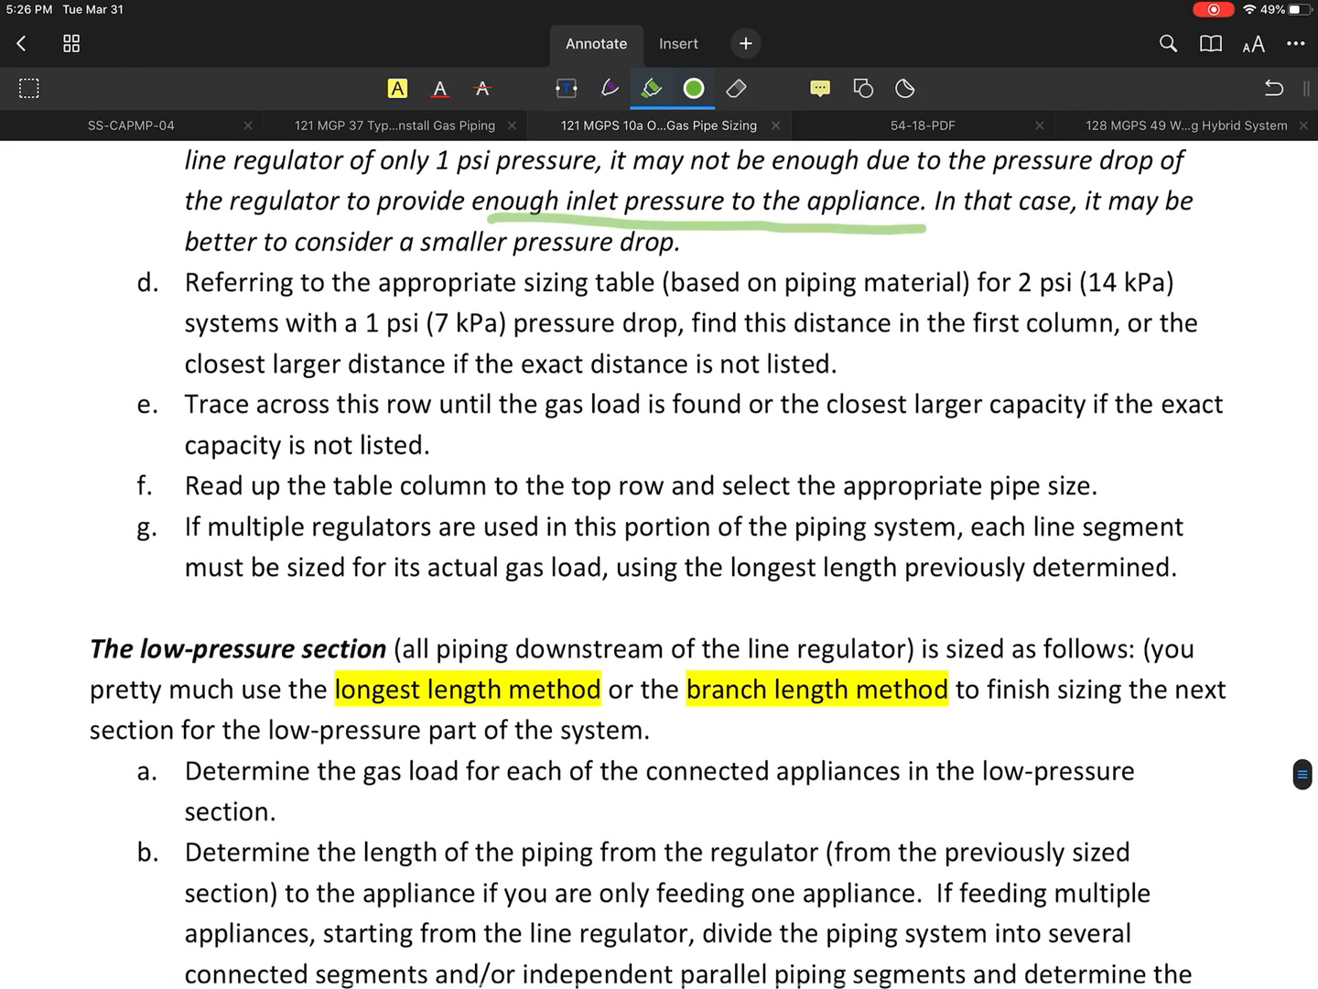
scroll(down, 3)
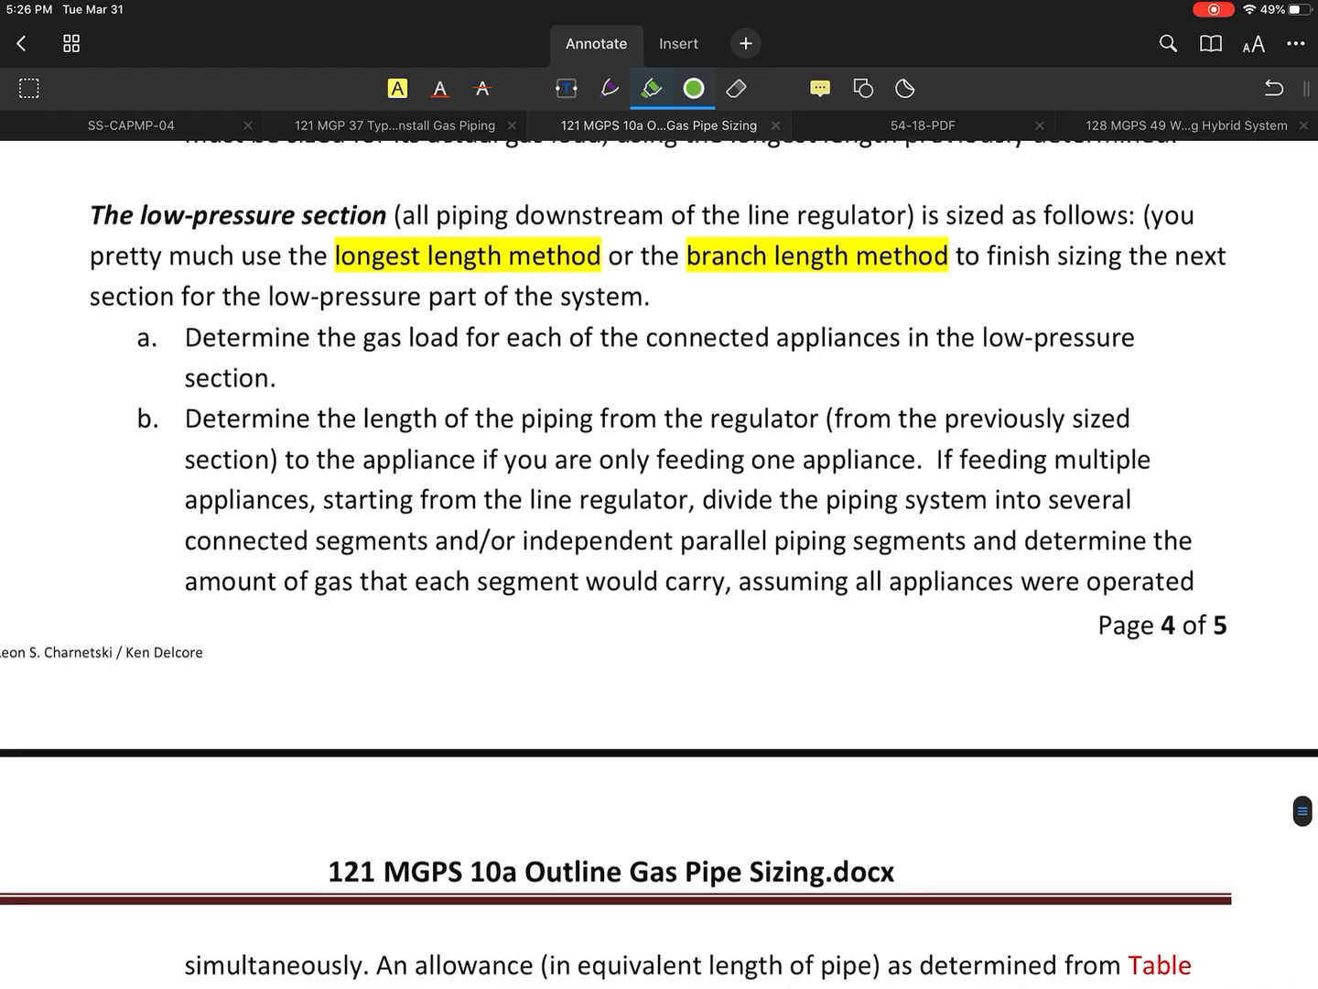
scroll(up, 3)
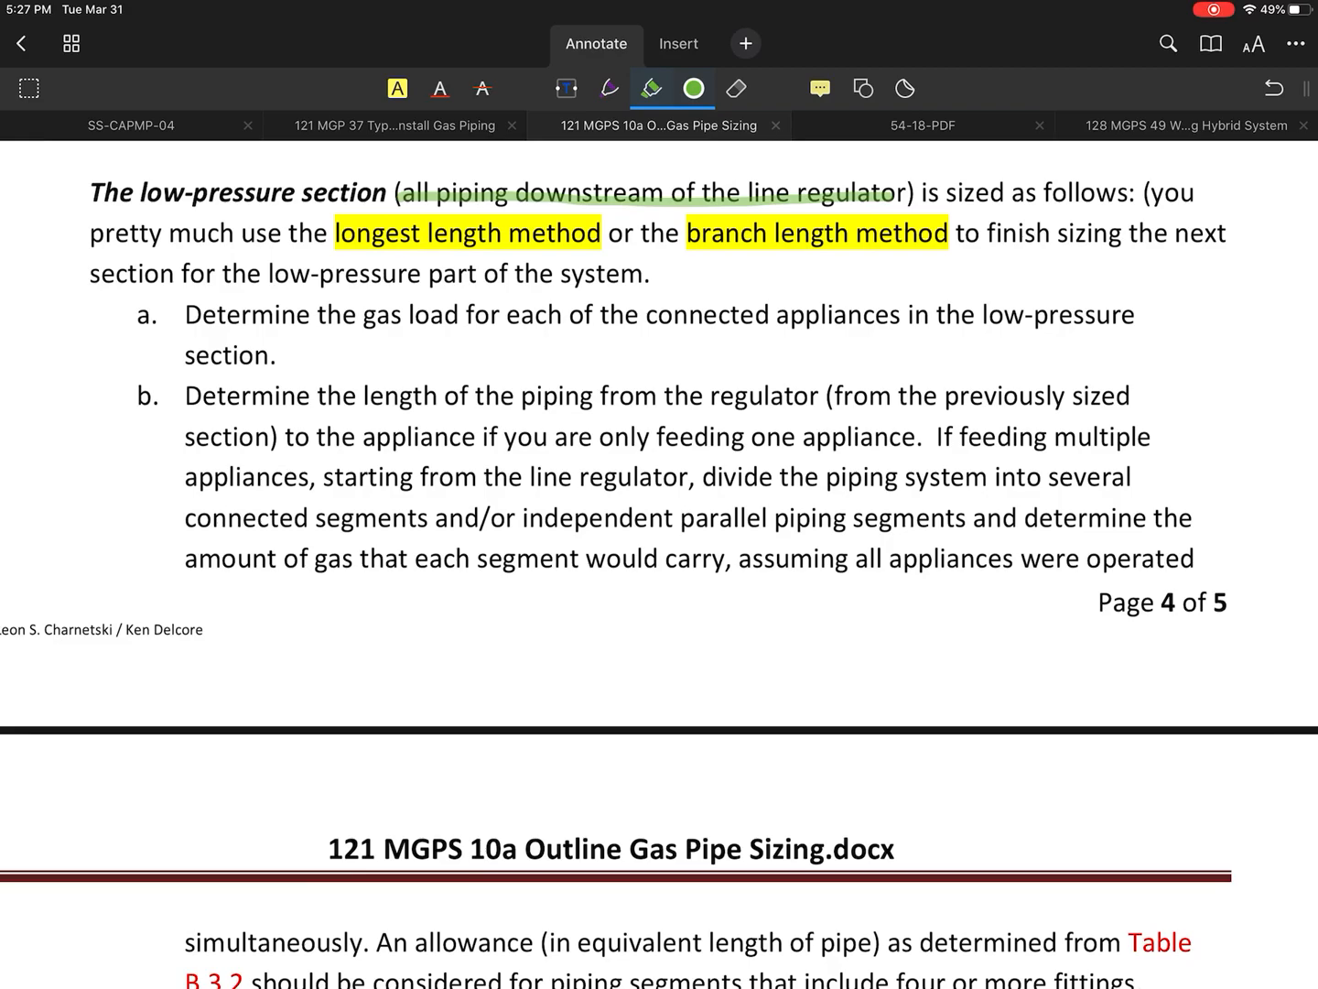
scroll(down, 3)
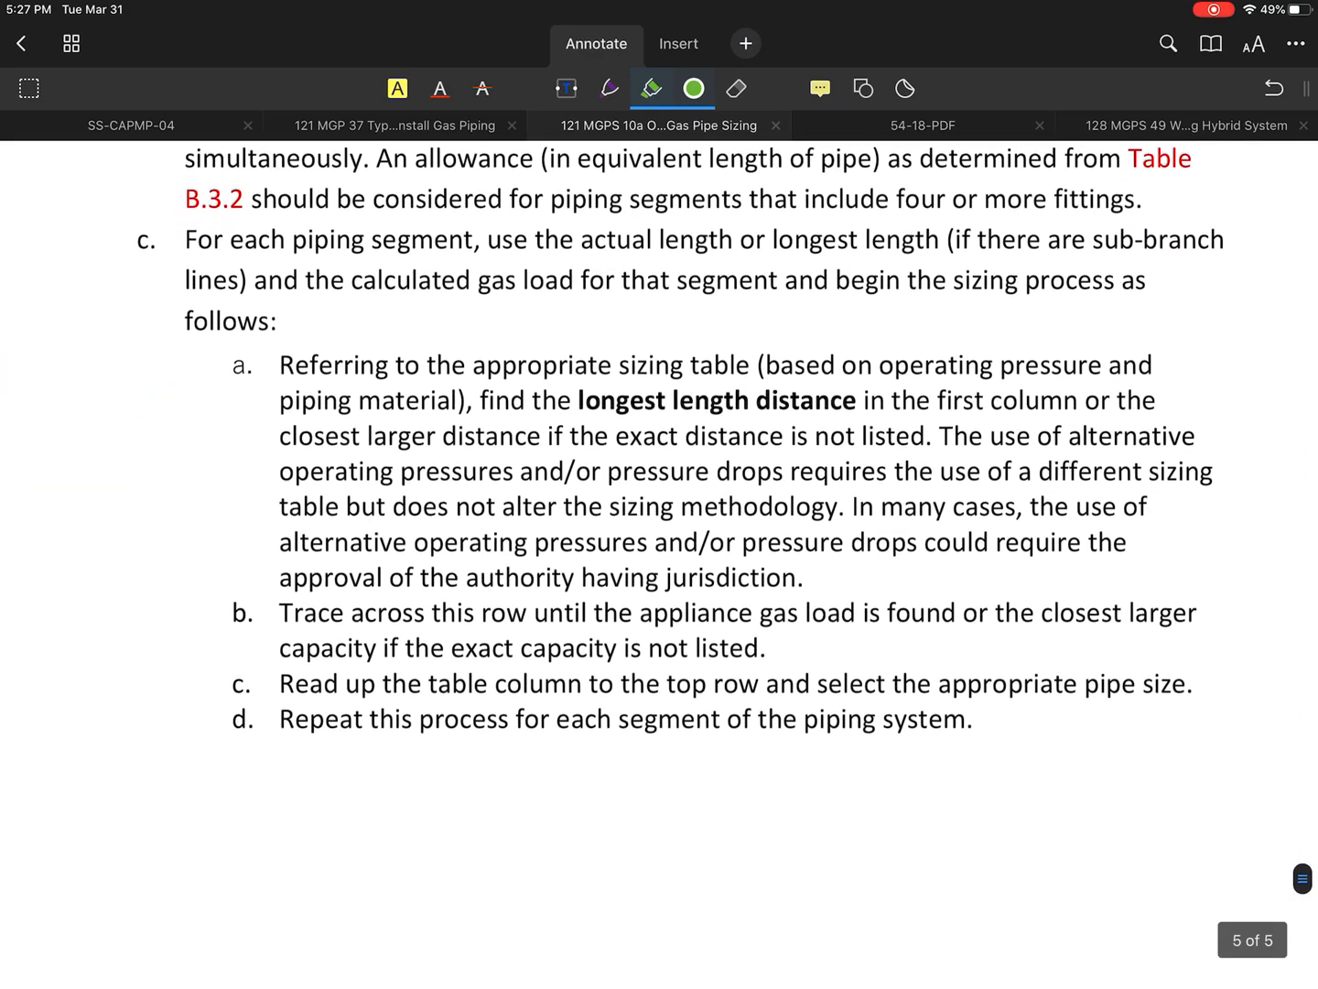
scroll(up, 3)
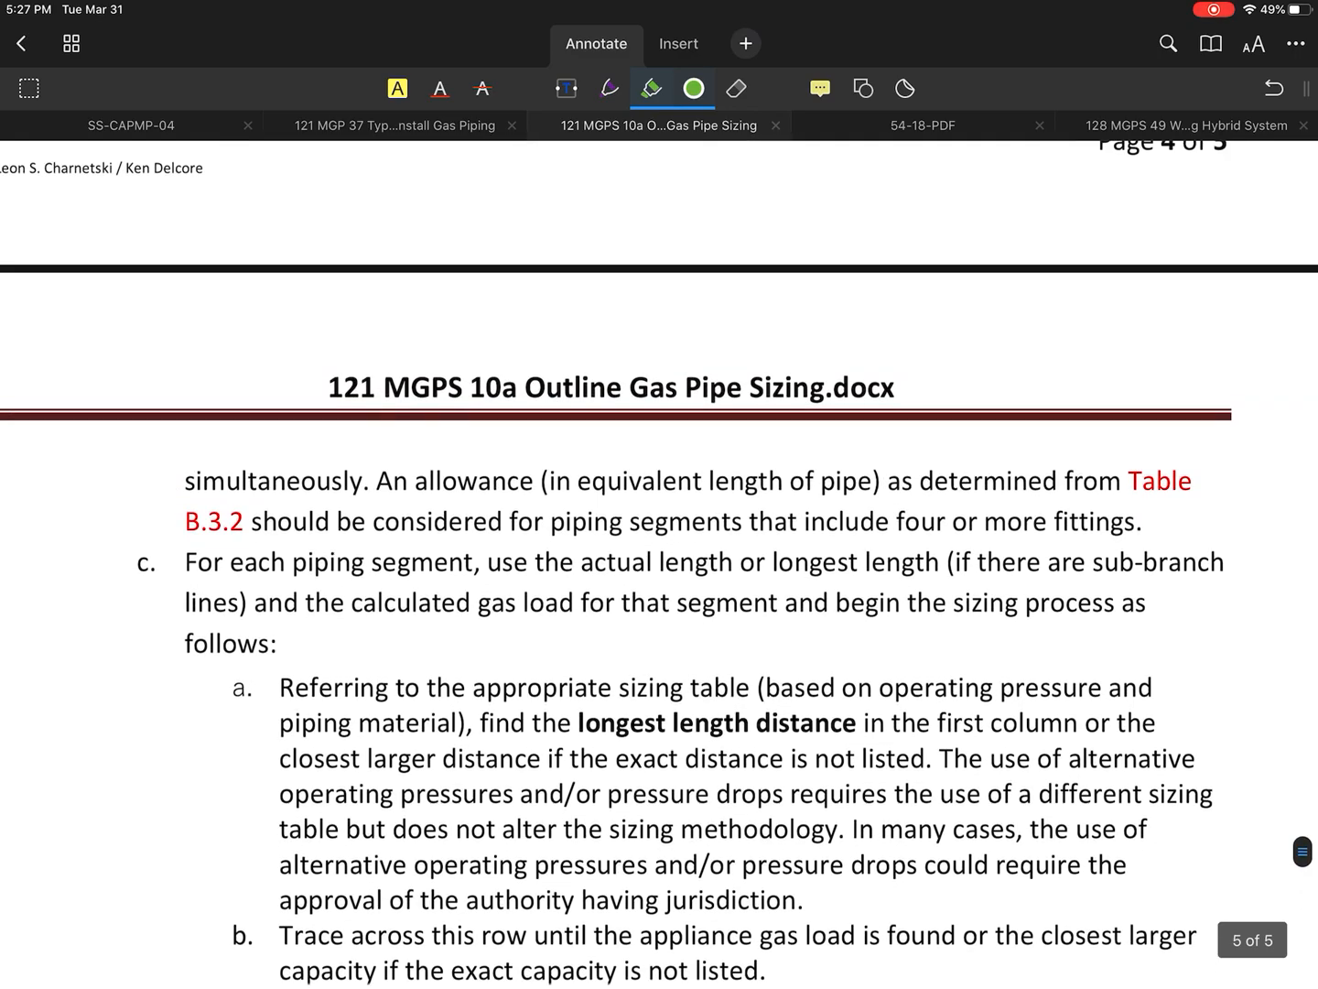
scroll(up, 3)
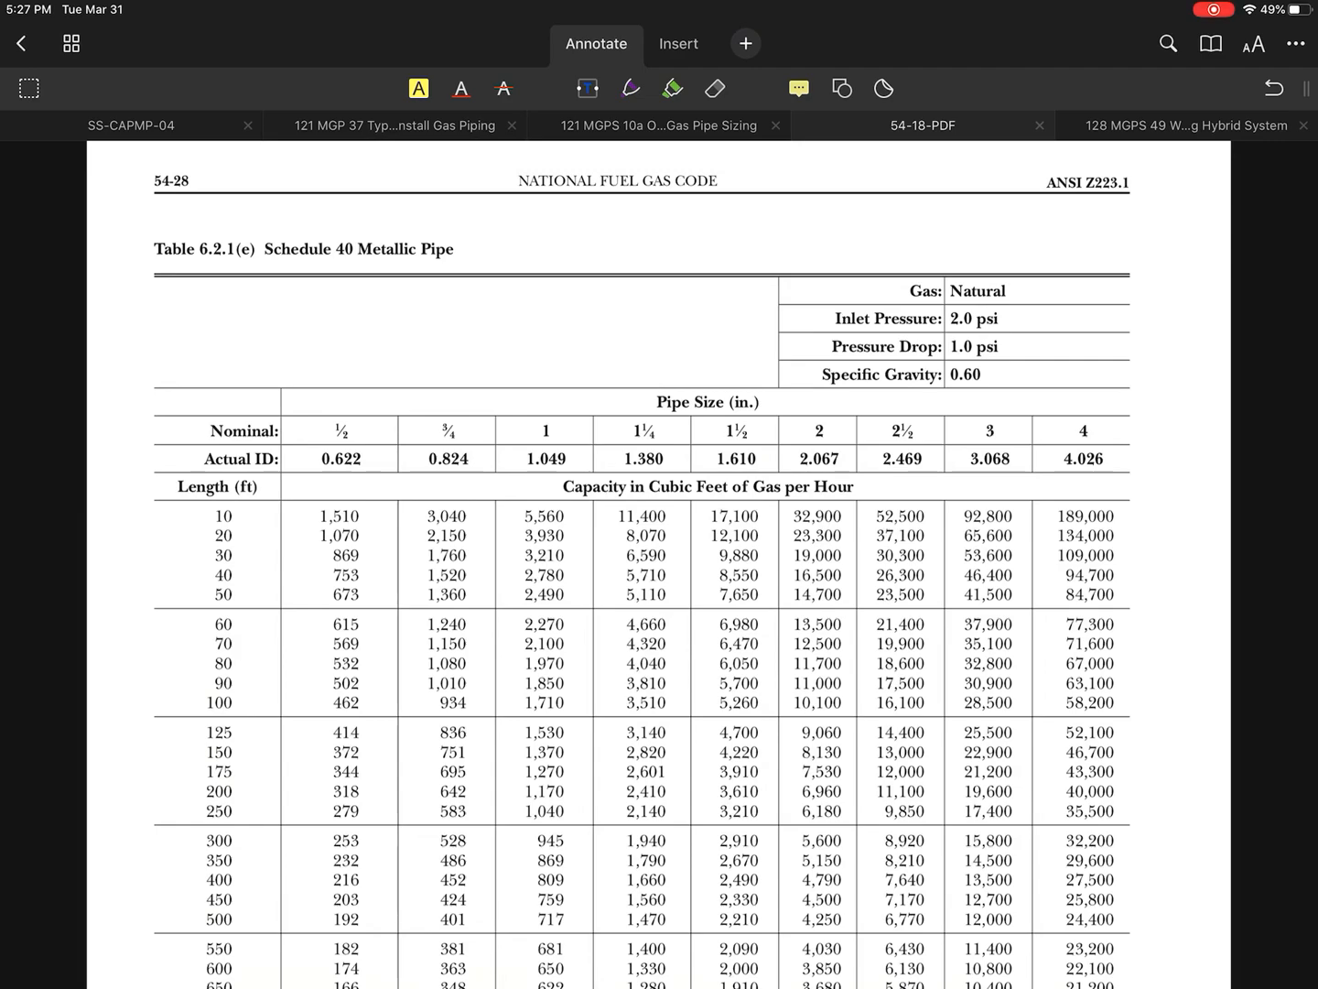
Underline the Schedule 40 Metallic Pipe title and mark Inlet Pressure 2.0 psi and Pressure Drop 1.0 psi in green.
click(674, 88)
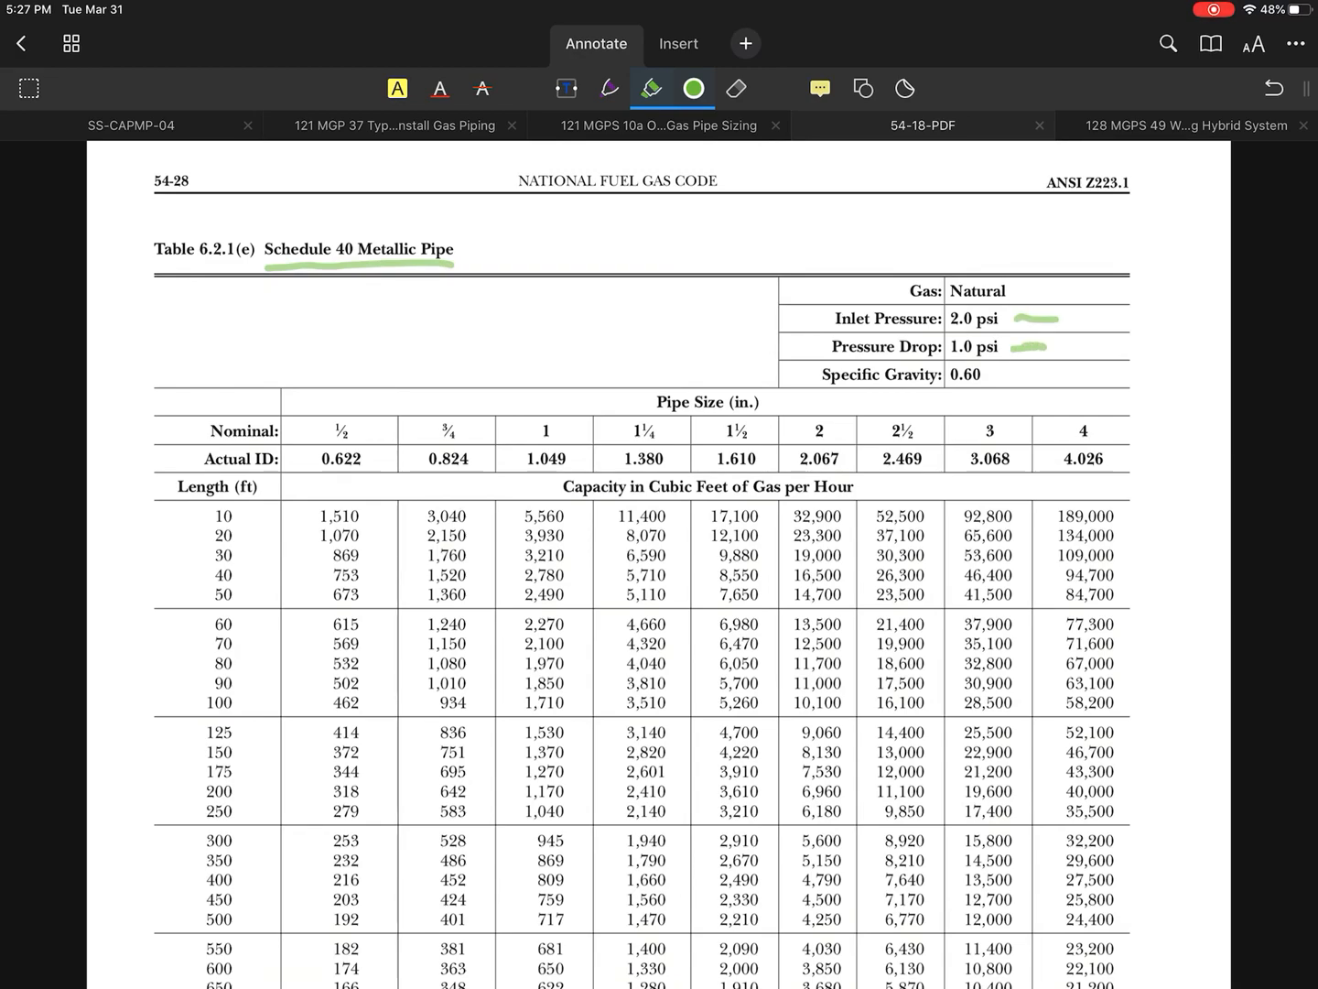
scroll(up, 3)
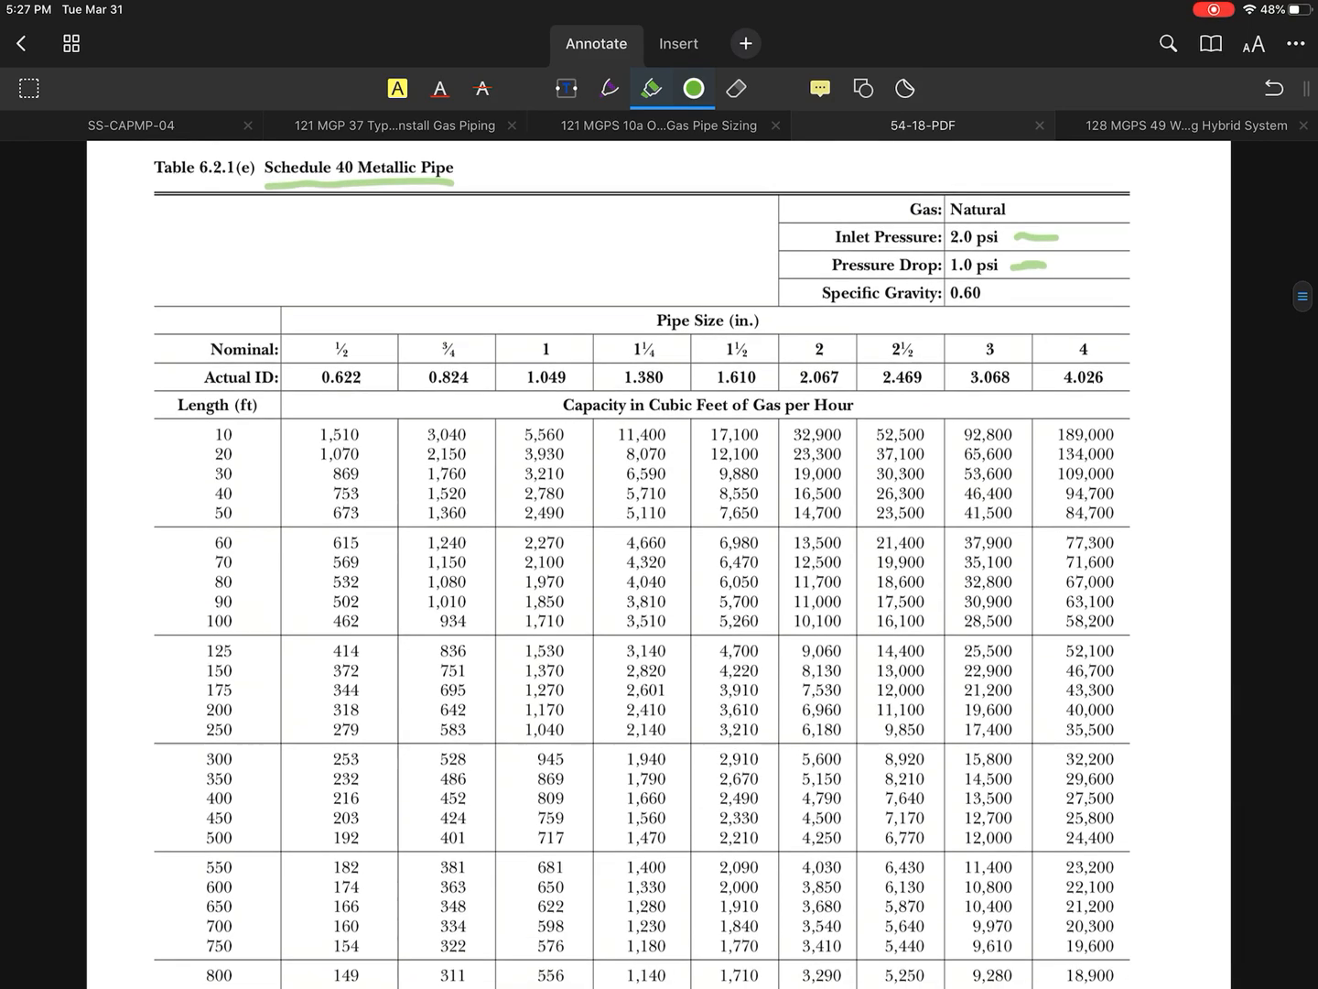
scroll(up, 3)
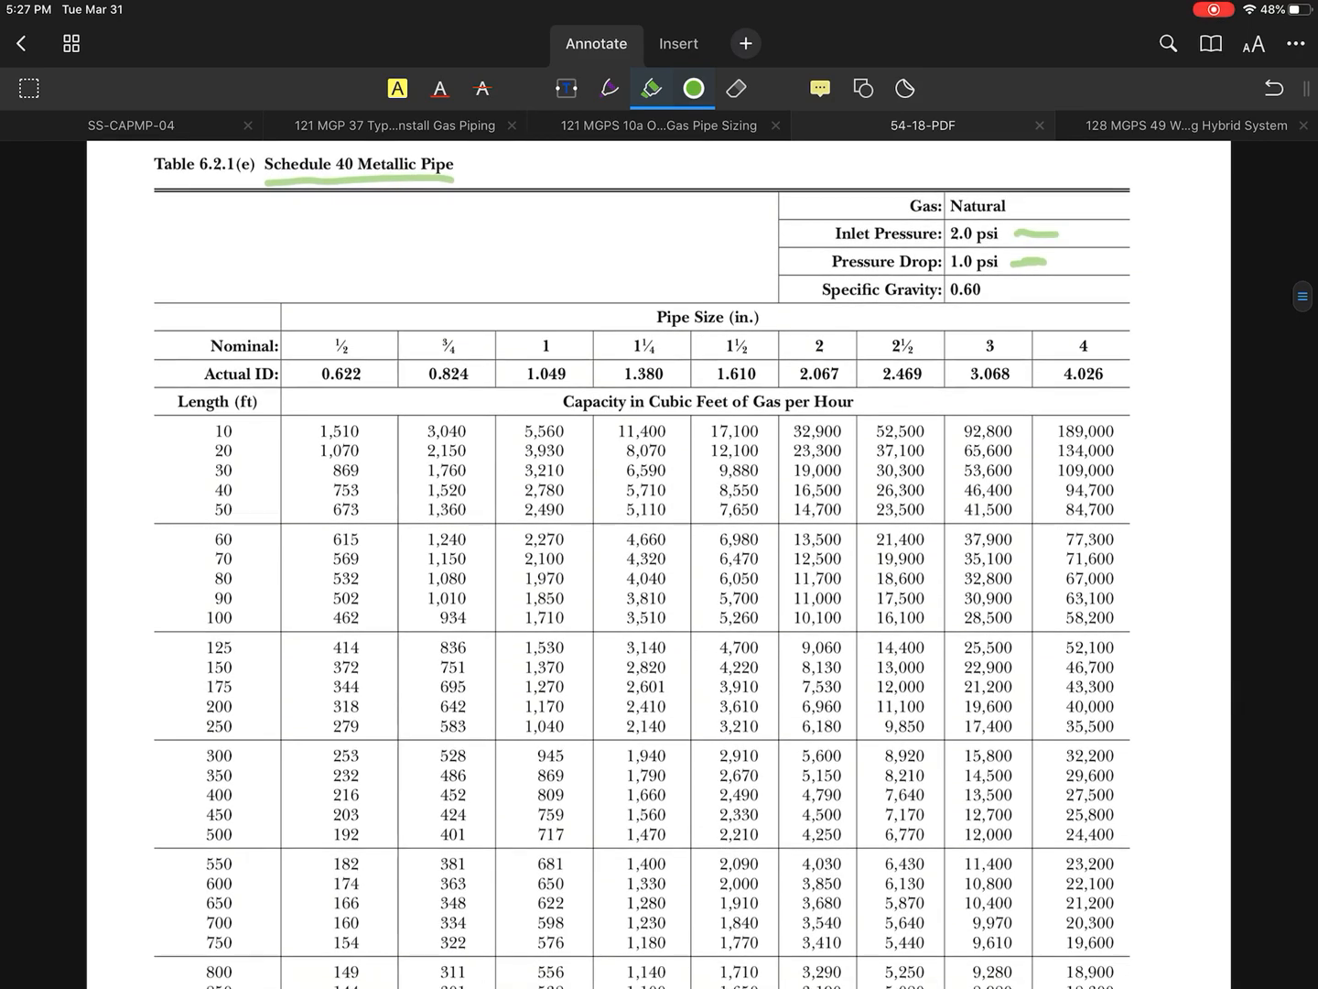
scroll(up, 3)
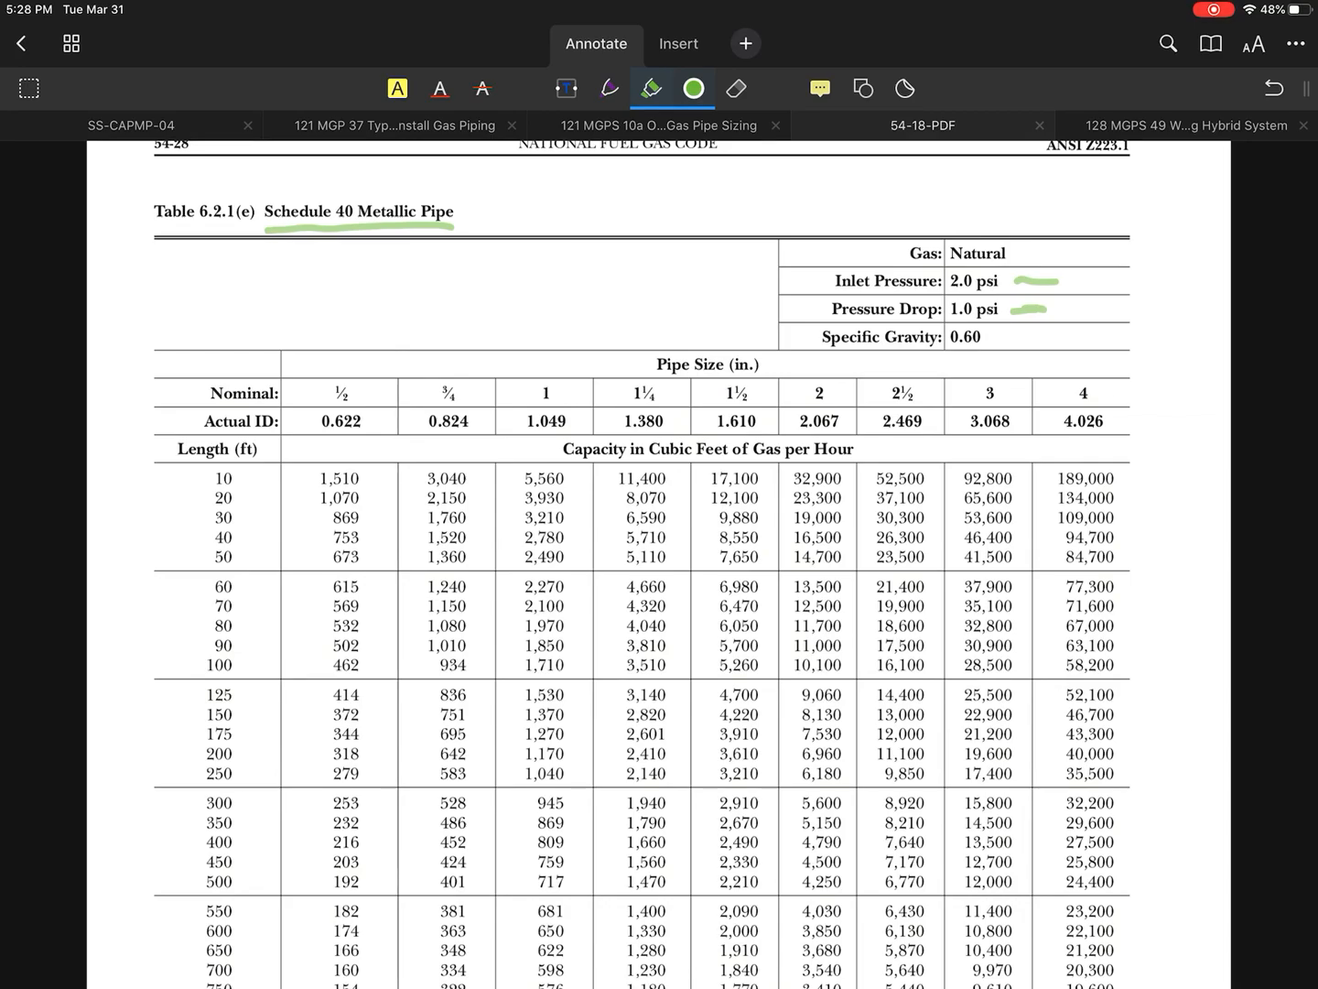
Scroll back through NFPA 54 Tables 6.2.1(f), (c) and (b).
scroll(down, 3)
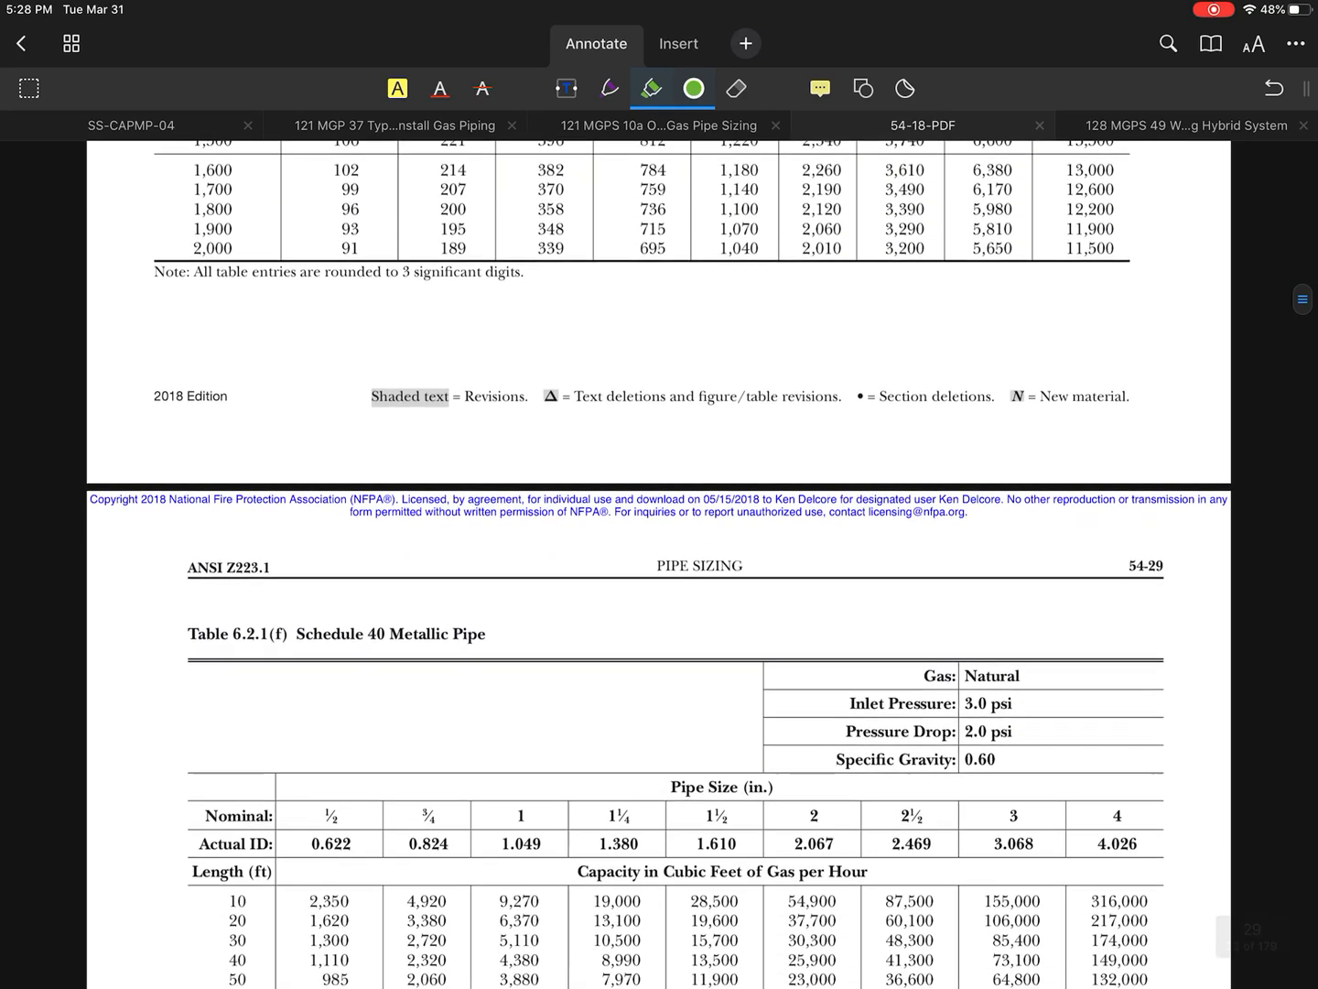
scroll(down, 3)
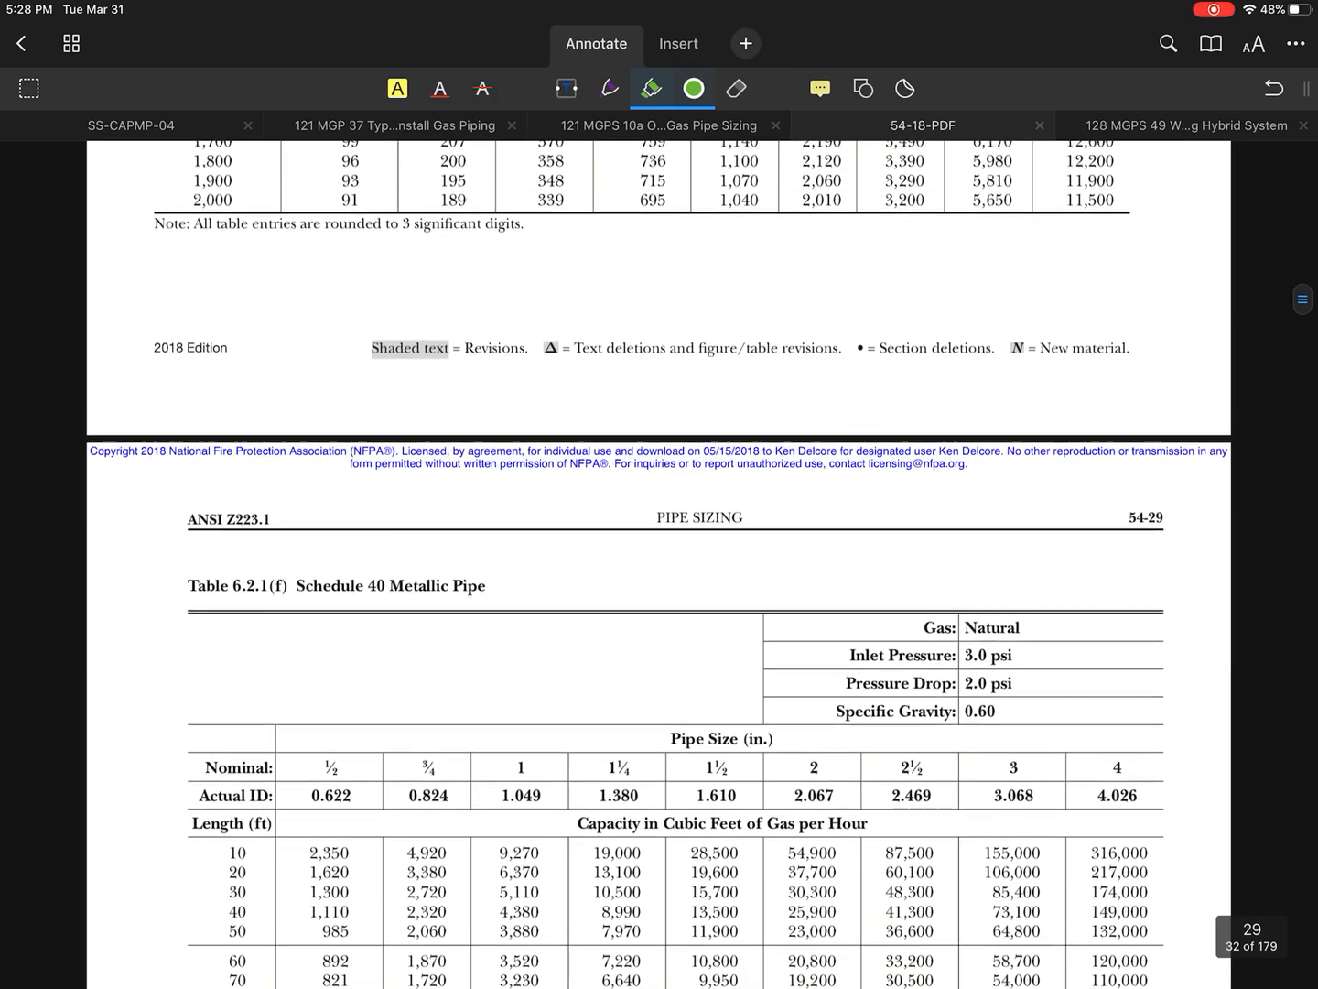
scroll(up, 3)
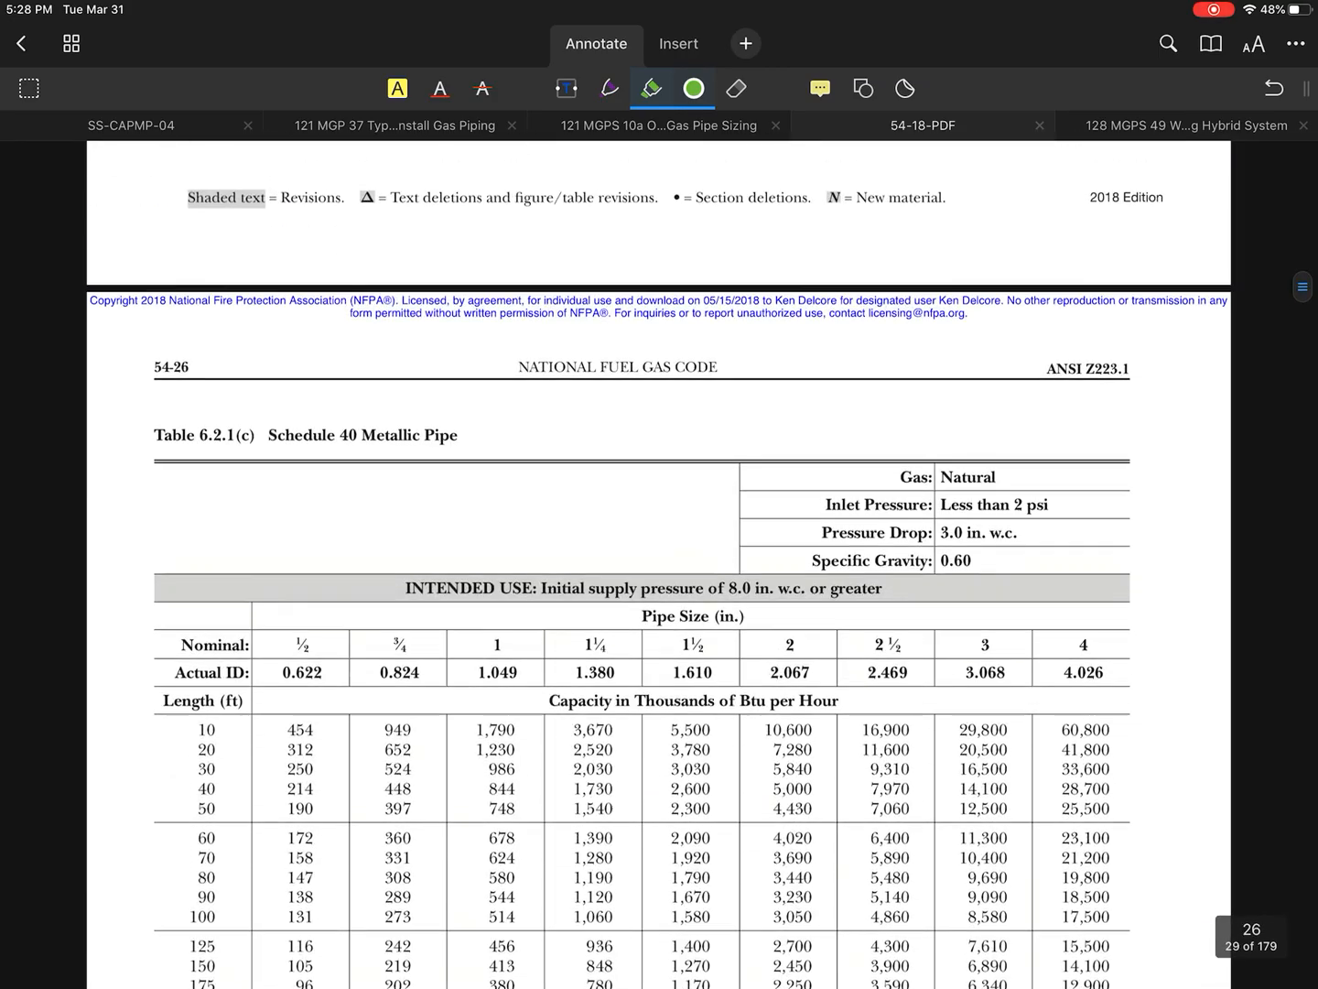
scroll(up, 3)
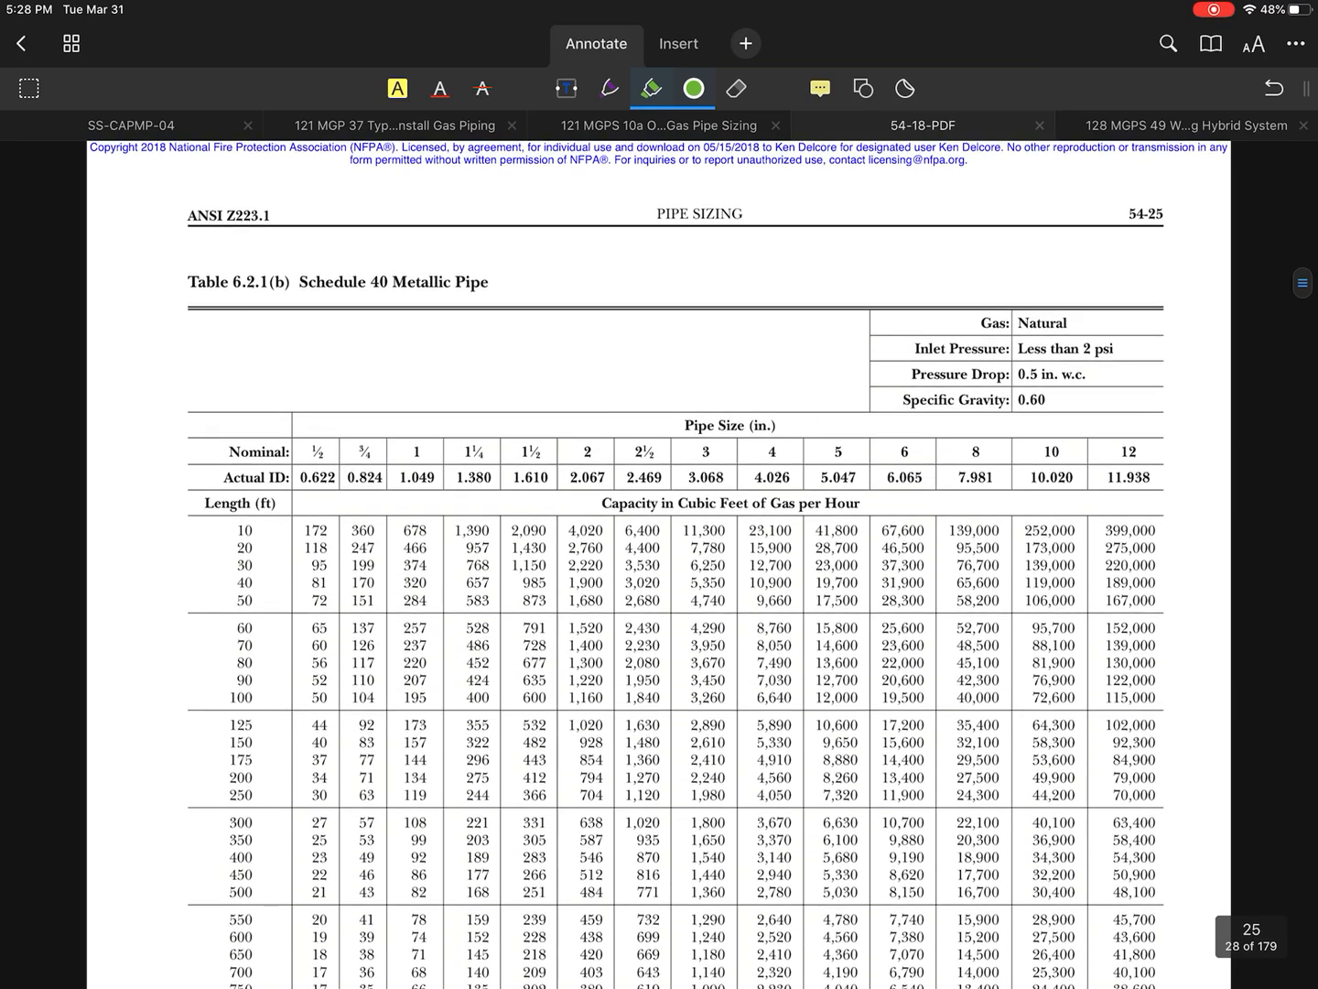
scroll(up, 3)
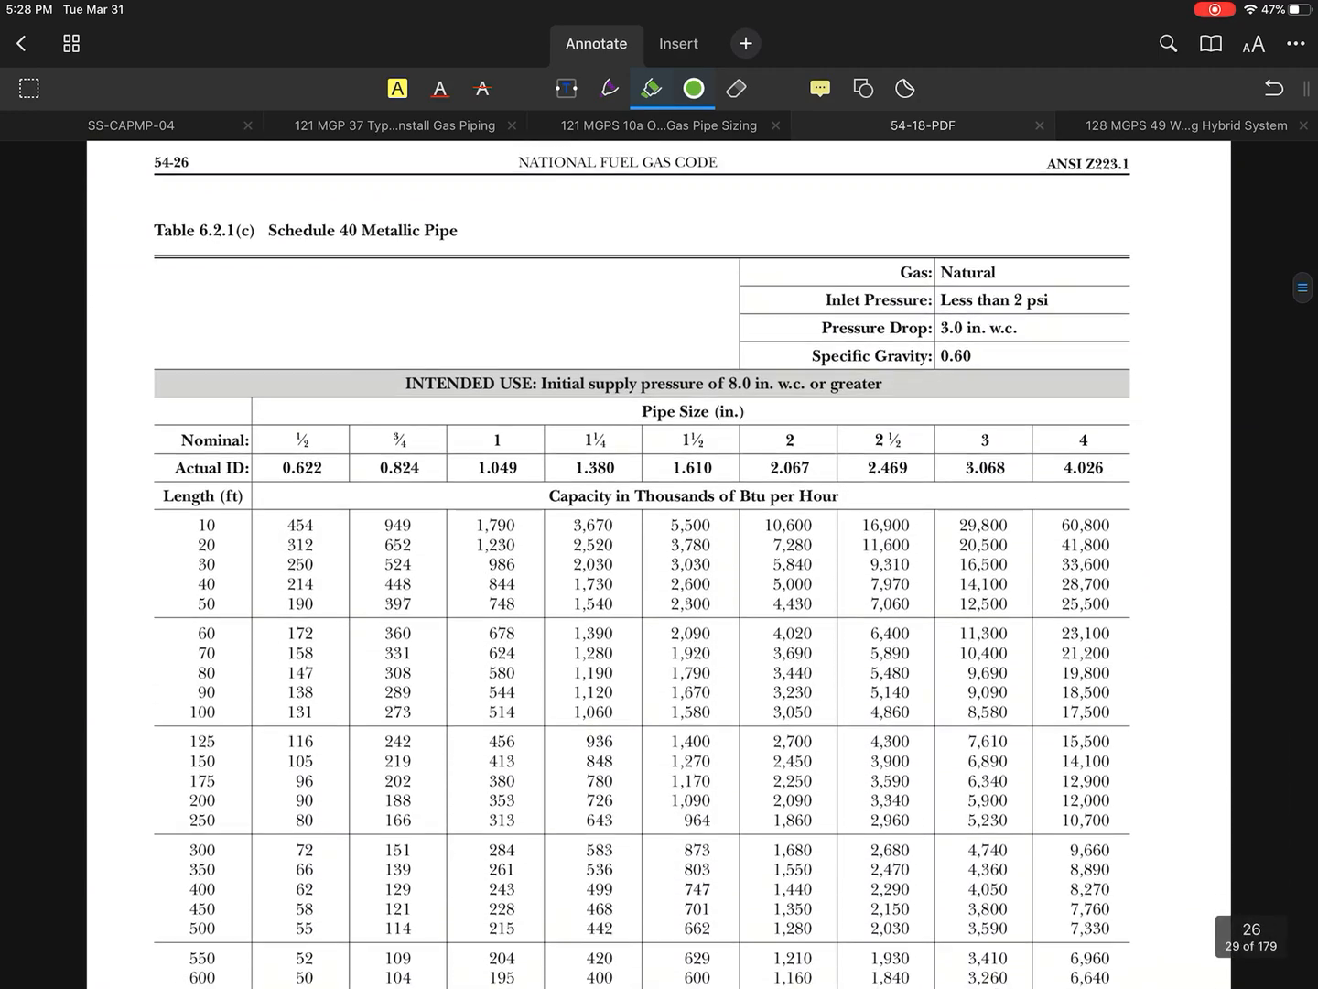
Scroll forward to Table 6.2.1(j) Semirigid Copper Tubing.
scroll(down, 3)
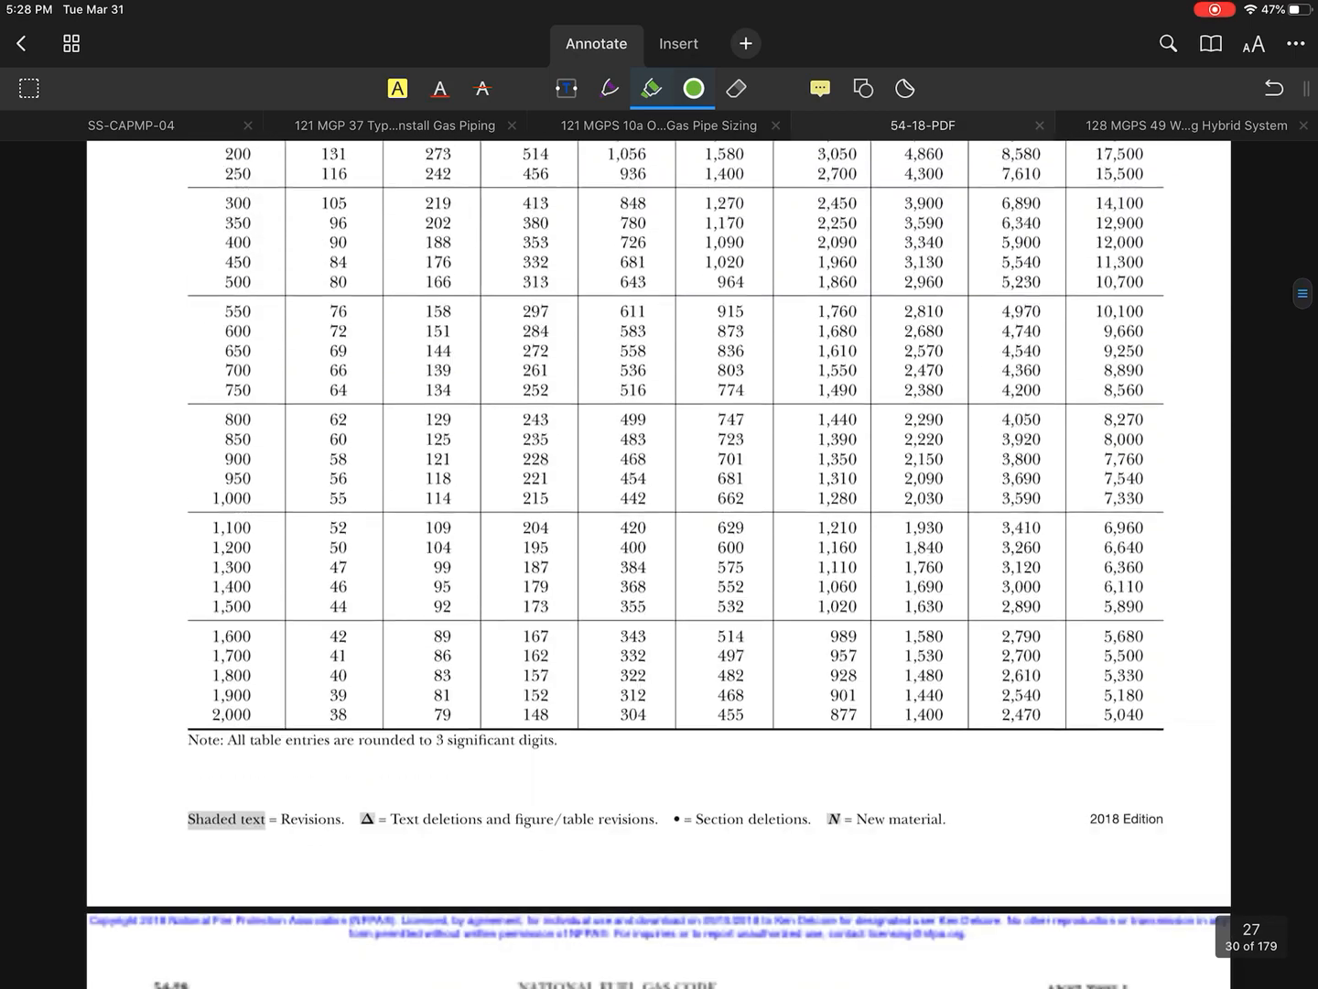
scroll(down, 3)
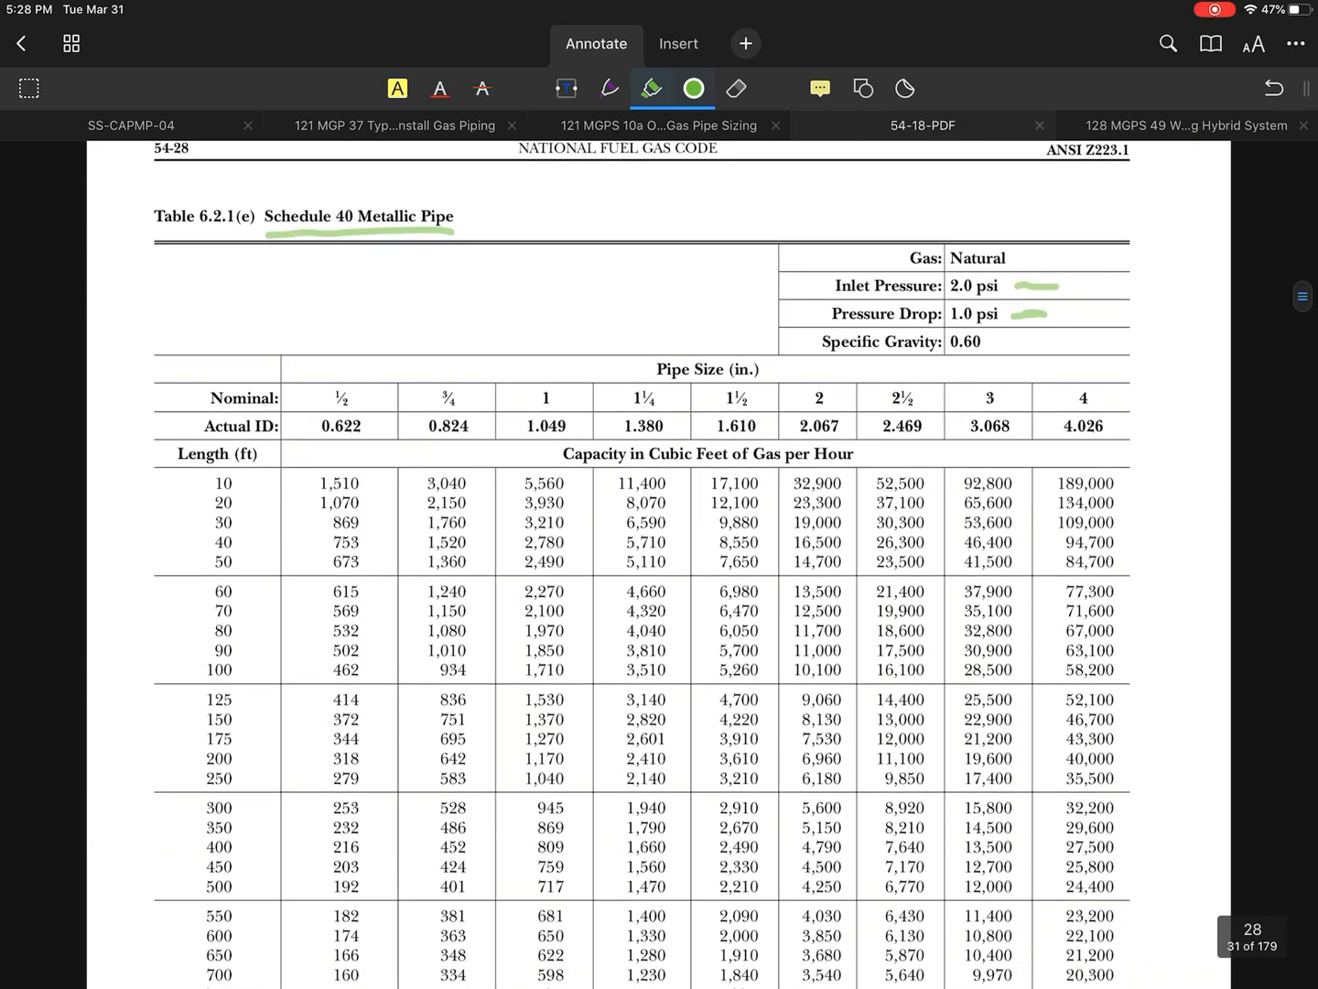
scroll(down, 3)
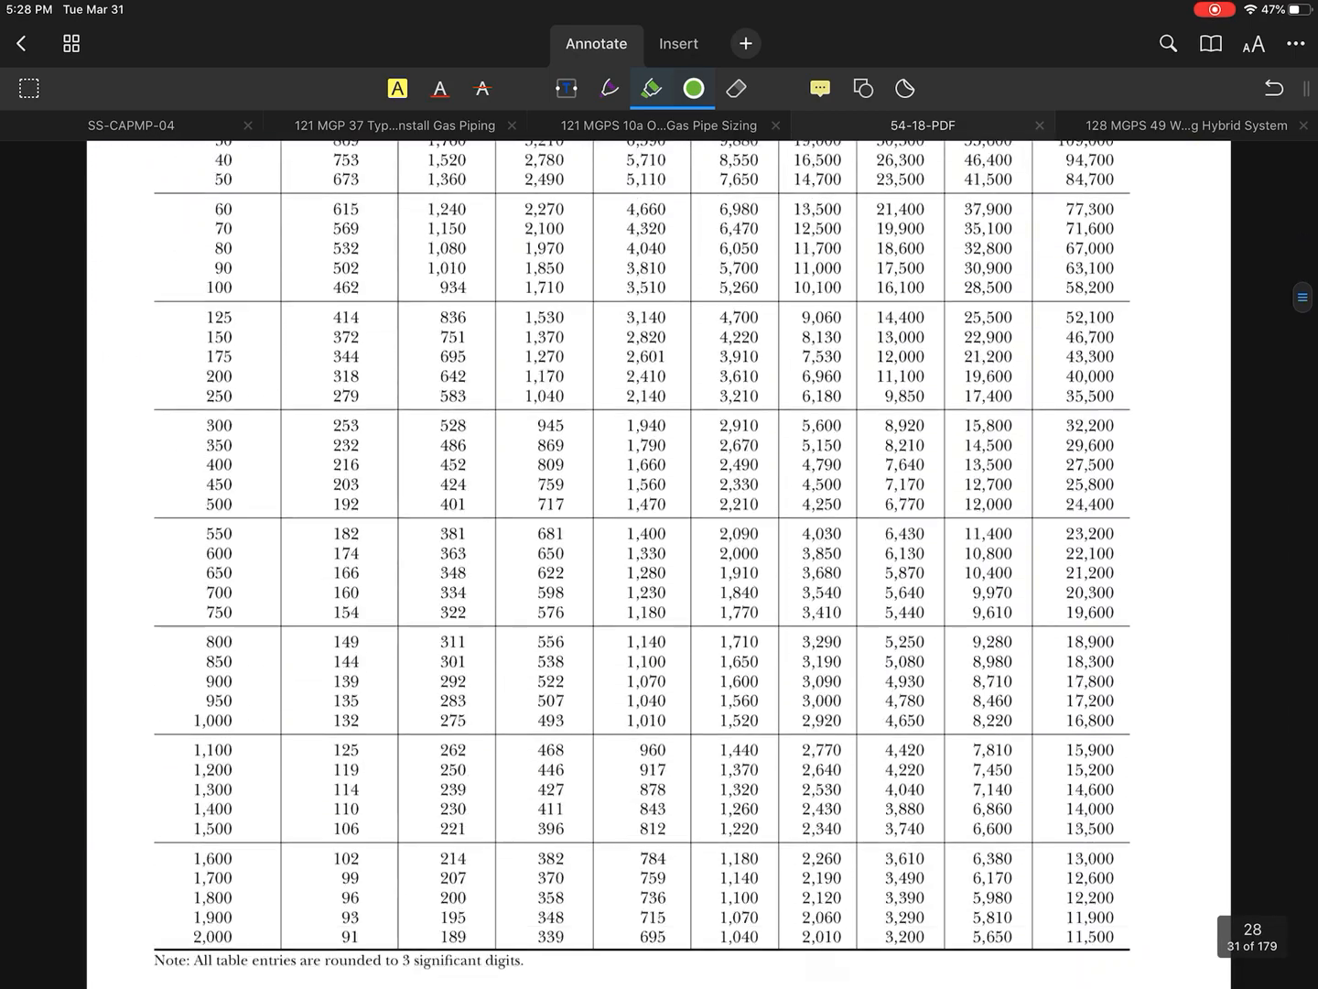
scroll(down, 3)
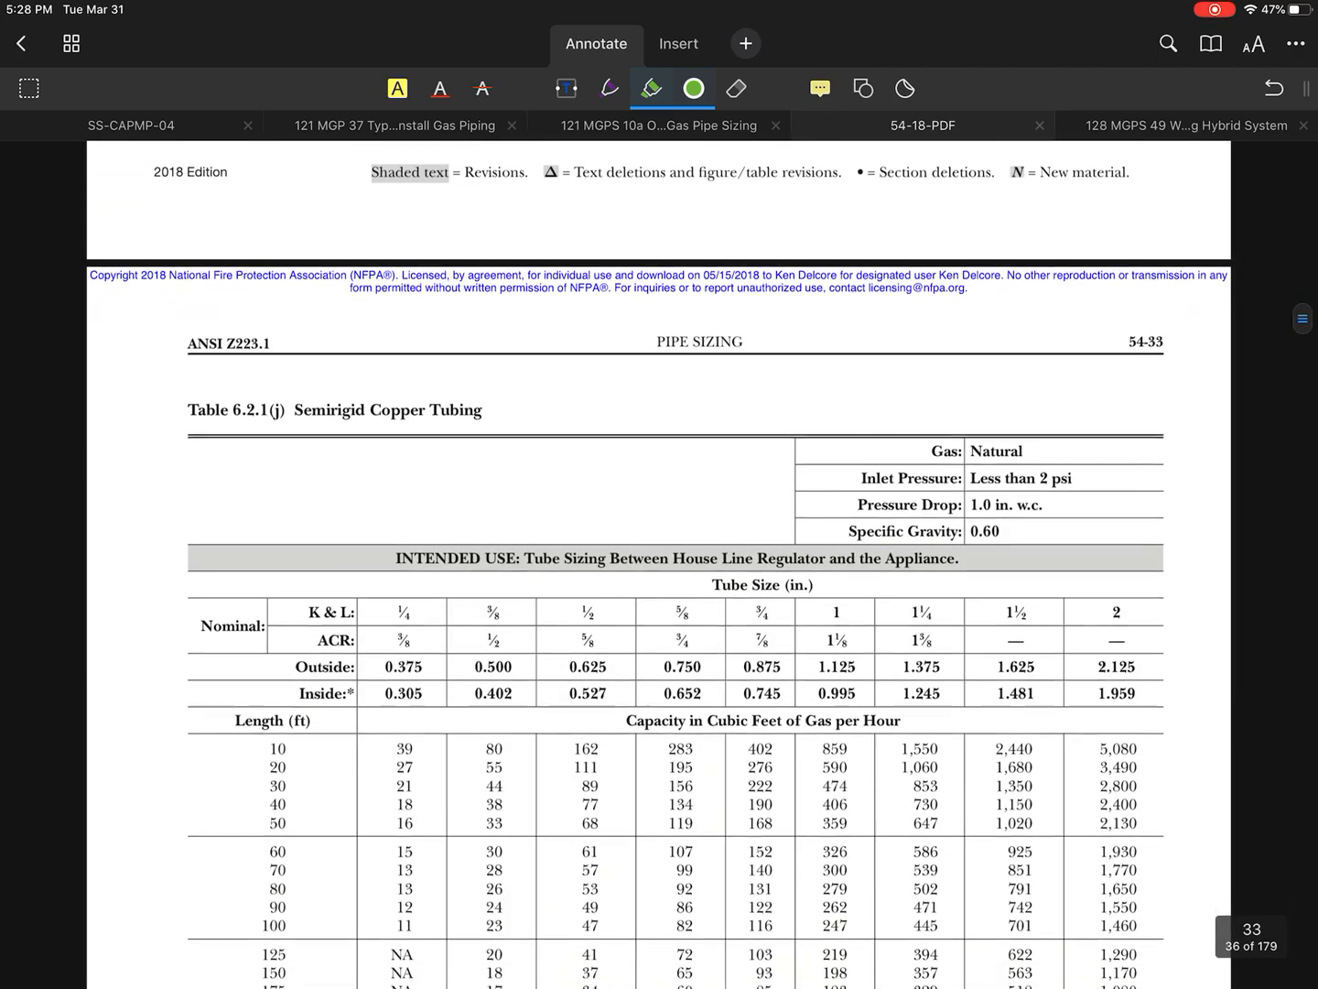
scroll(down, 3)
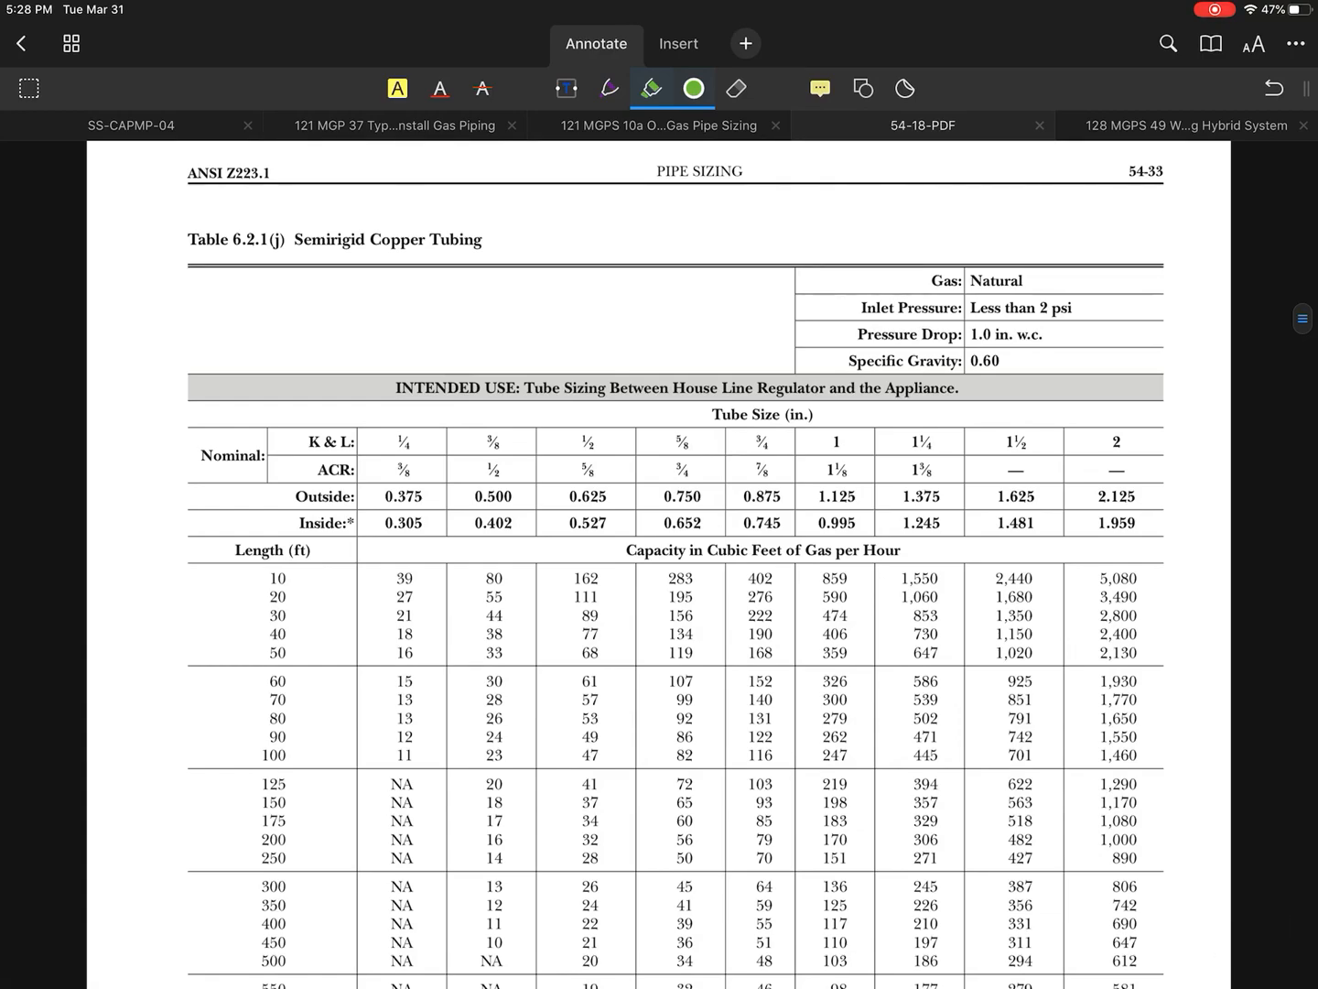
Sketch green lines along the range, furnace and water heater branch piping on the diagram.
click(399, 124)
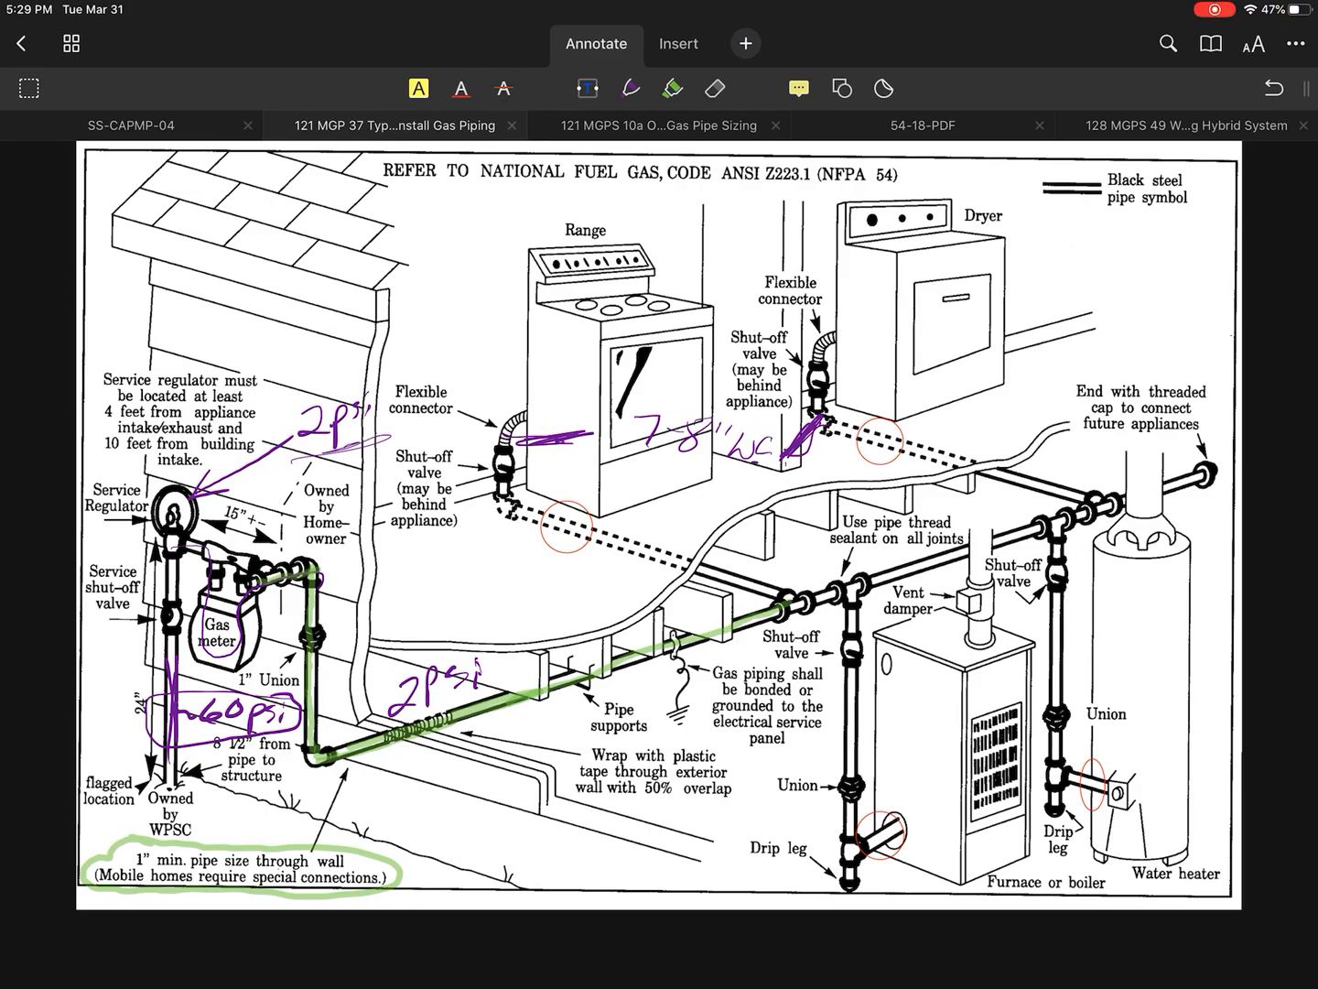
click(674, 88)
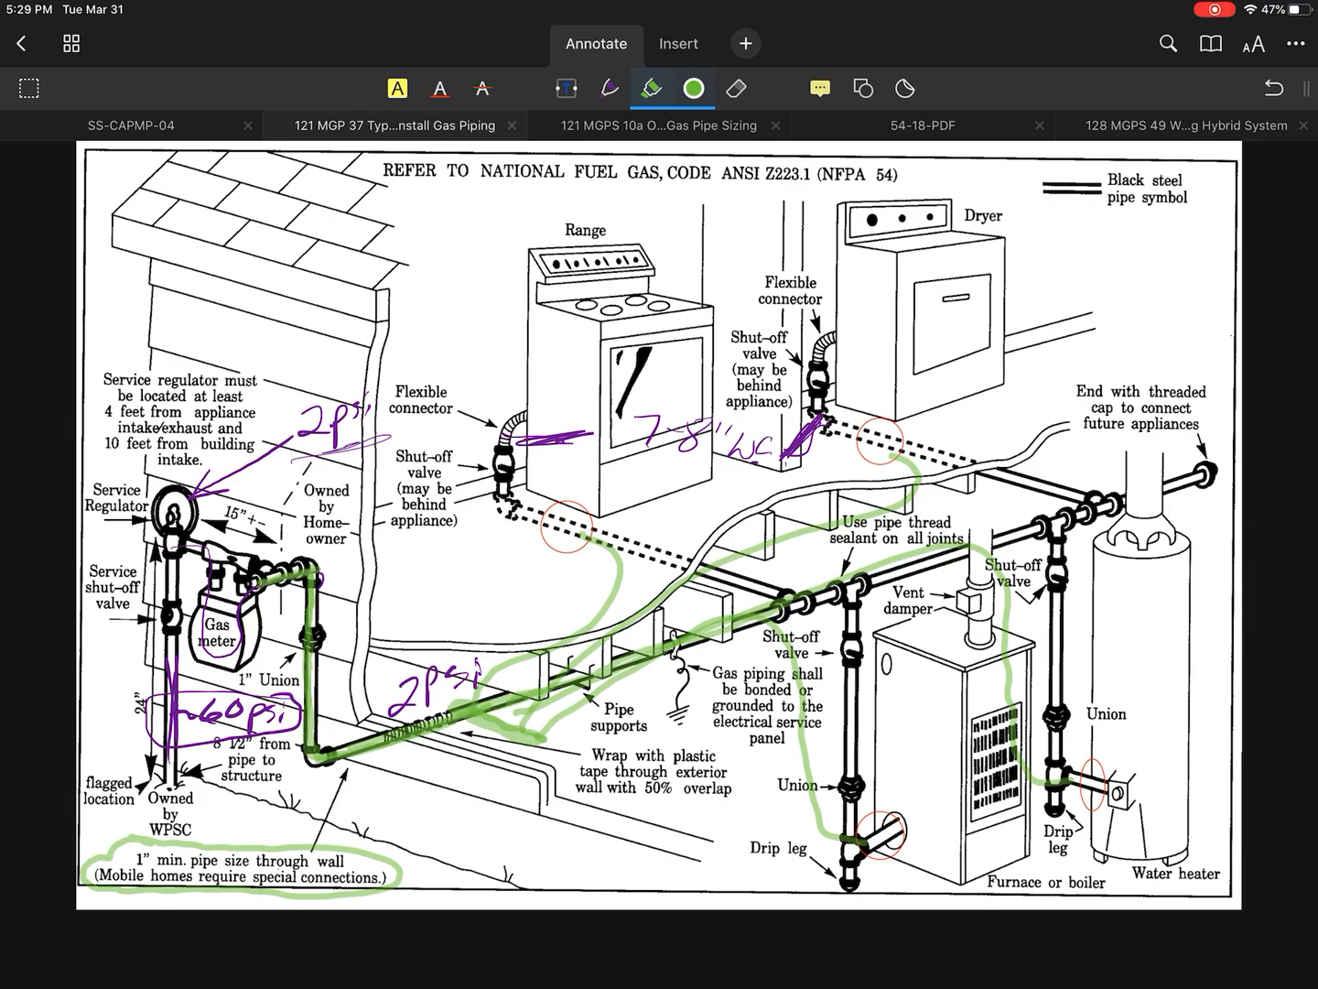
click(655, 125)
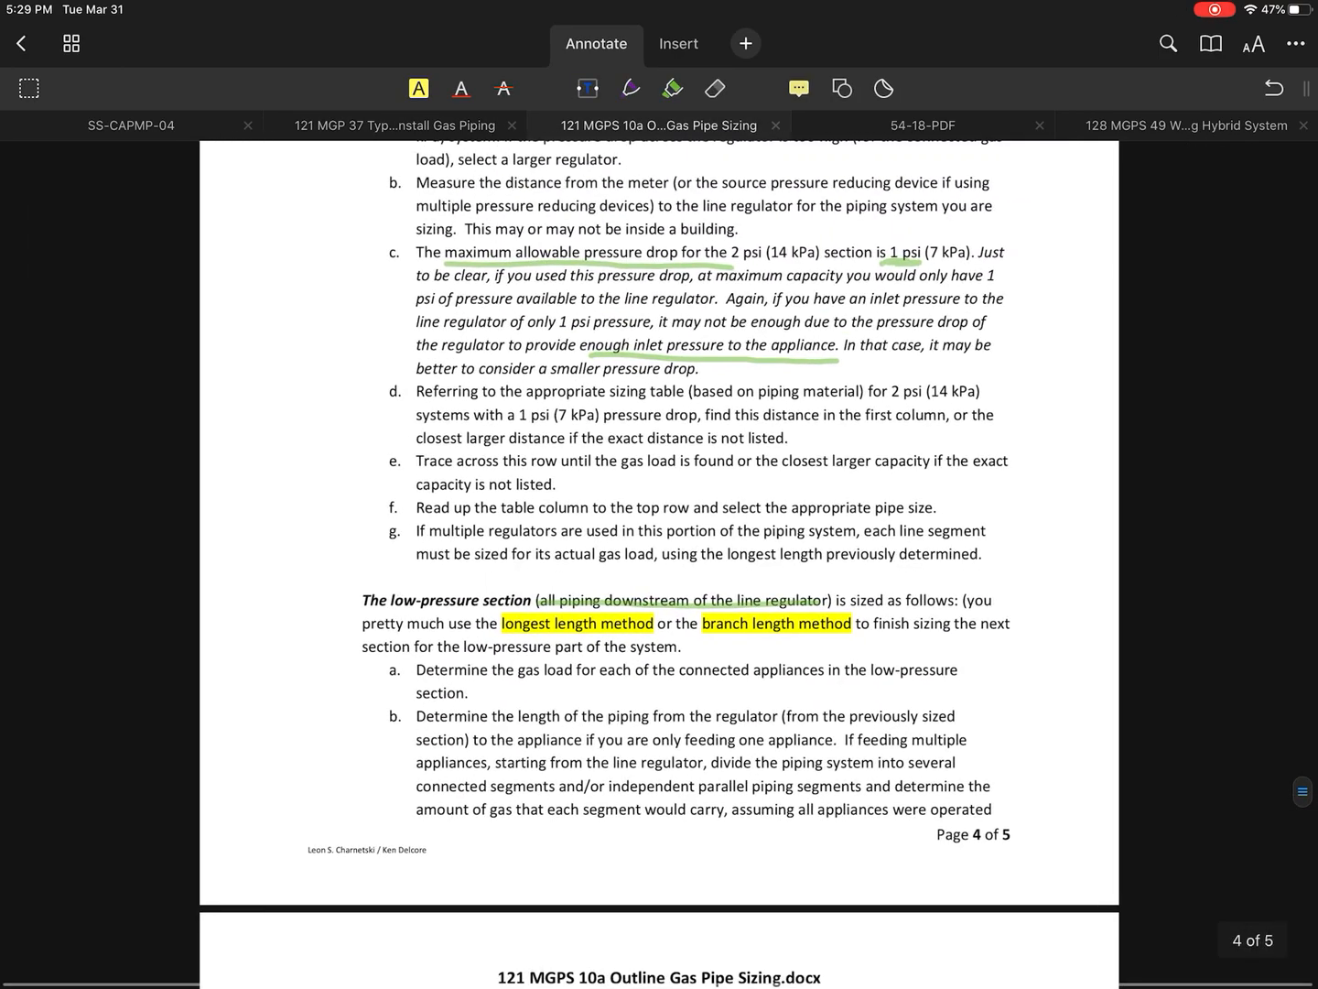
Scroll the sizing handout to section 7, Hybrid Pressure Method.
scroll(down, 3)
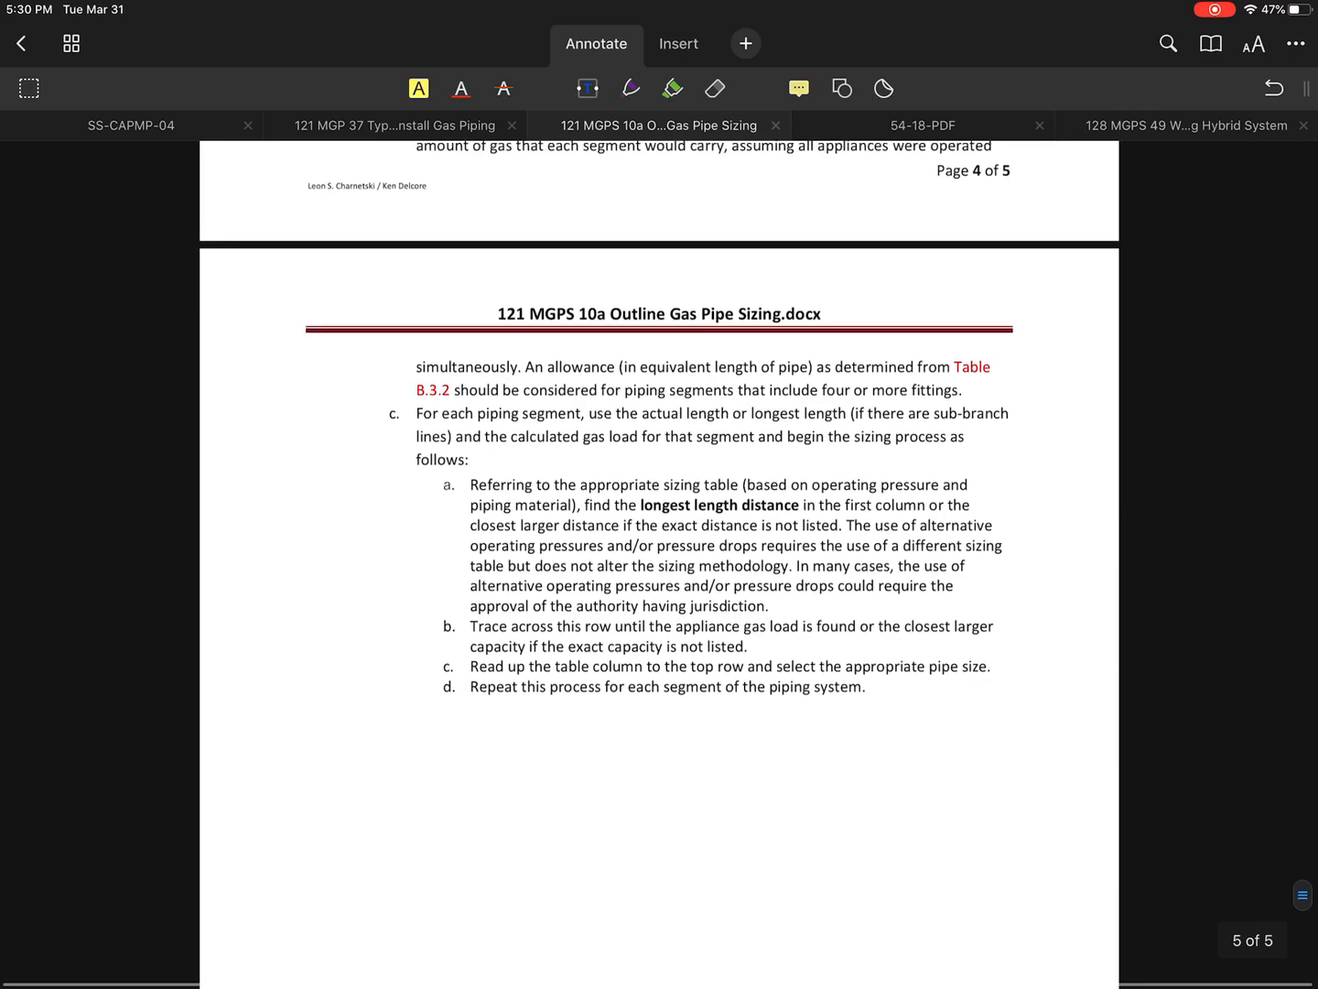
scroll(up, 3)
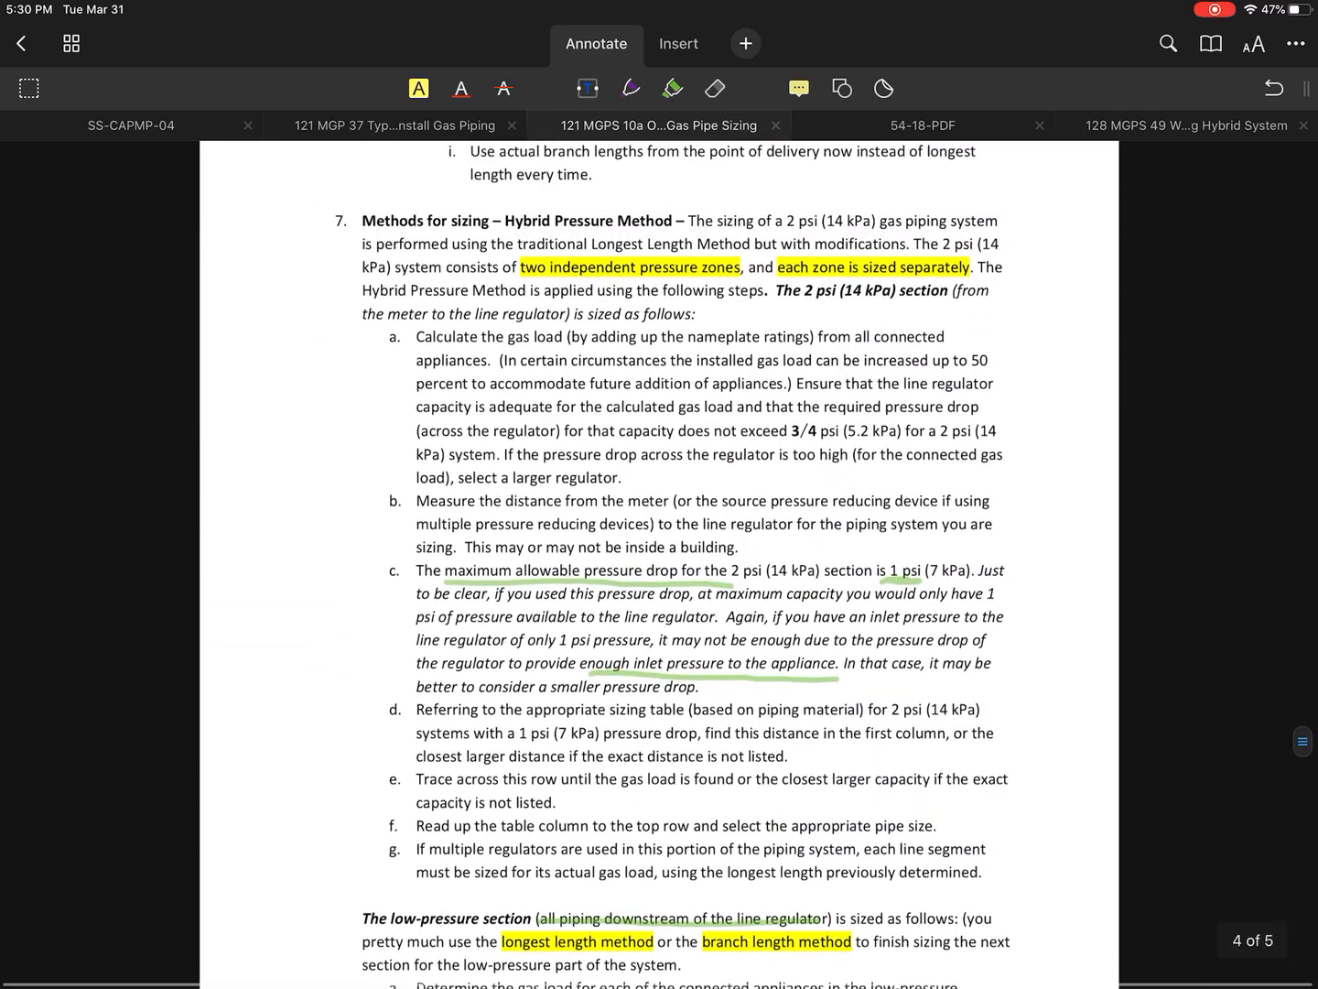
scroll(up, 3)
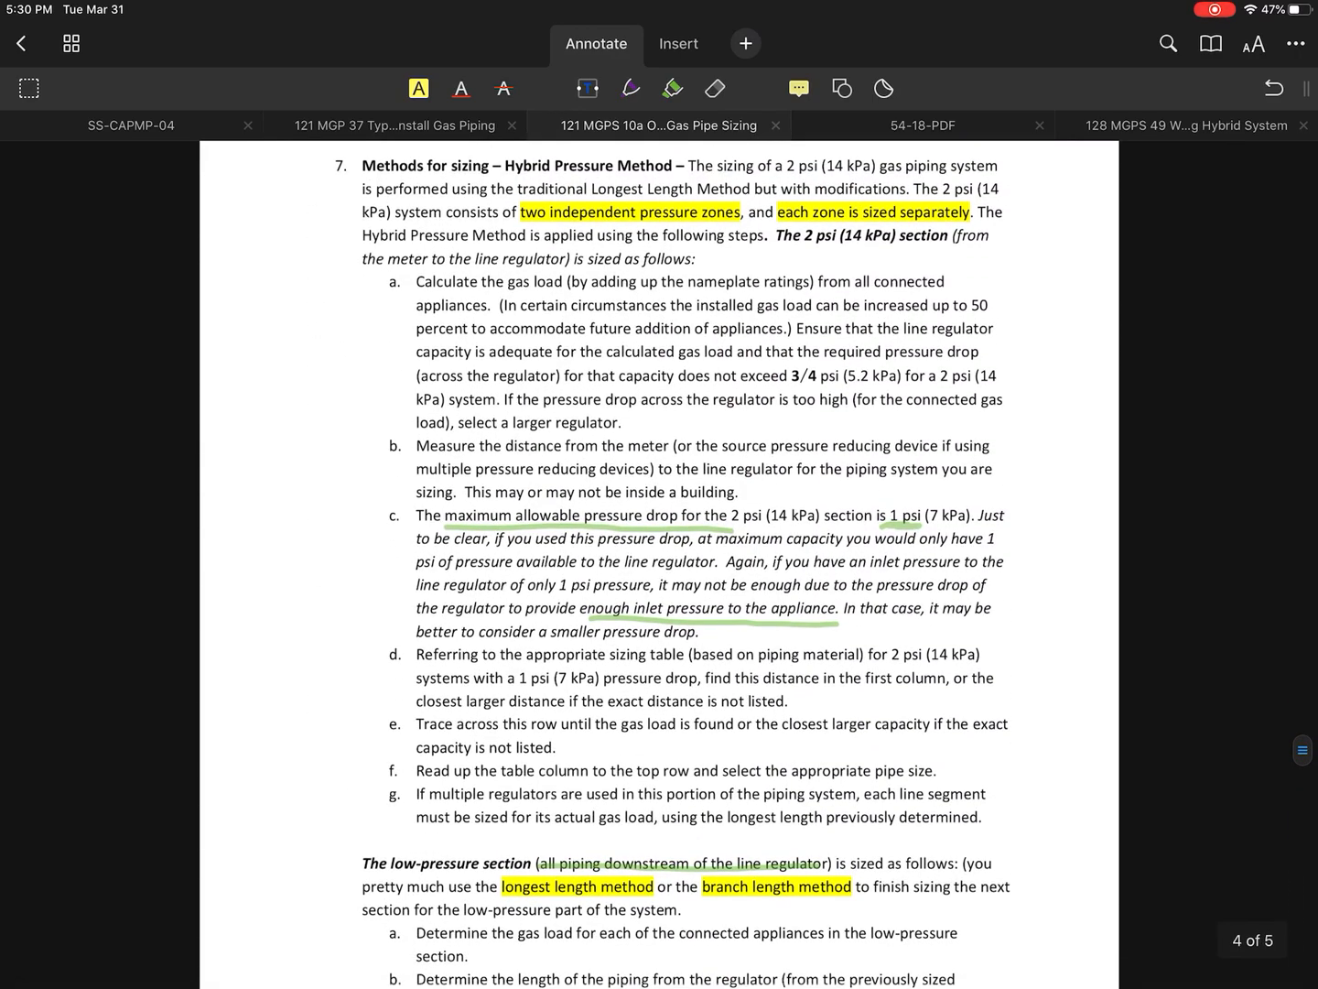